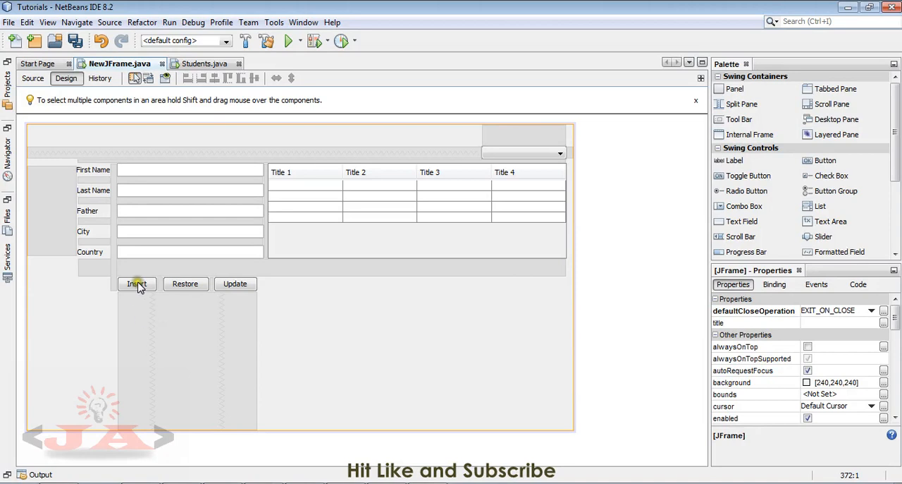
pyautogui.moveTo(236, 289)
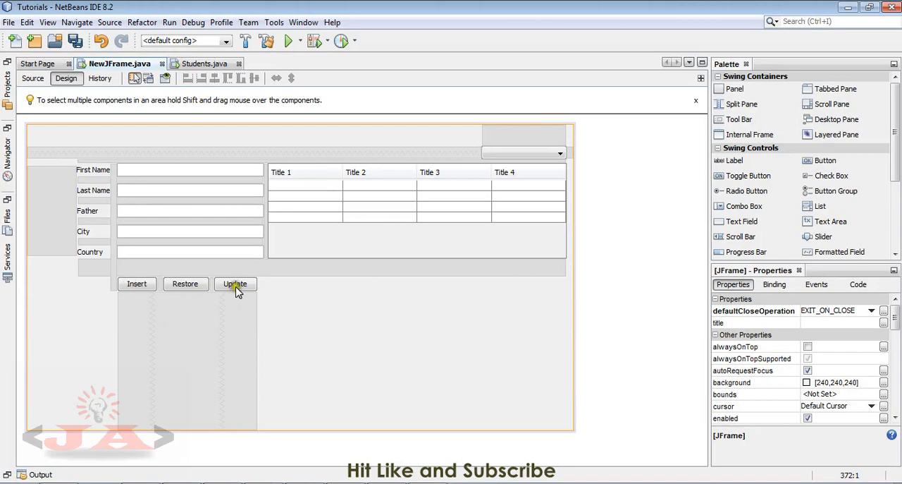
pyautogui.moveTo(321, 176)
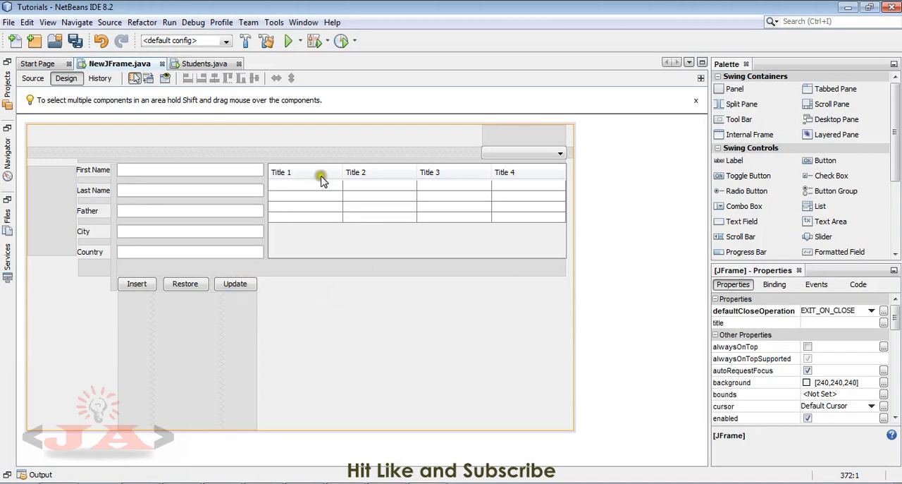
pyautogui.moveTo(316, 292)
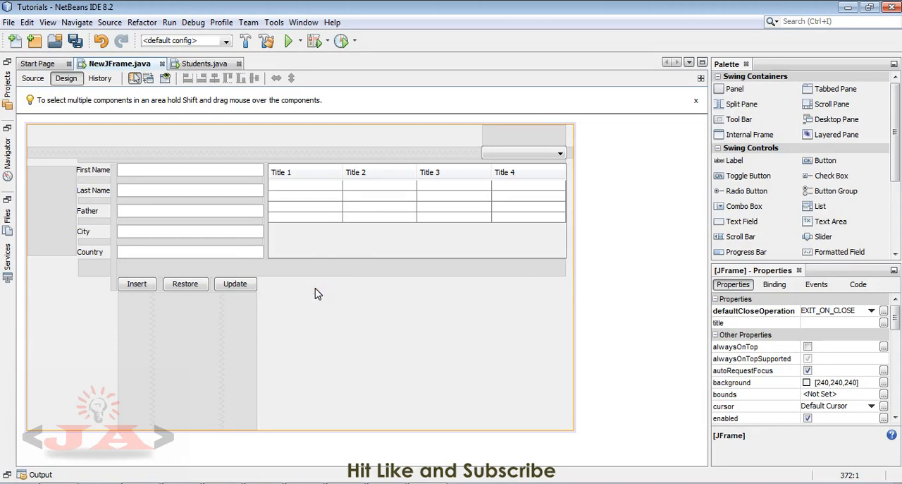
pyautogui.moveTo(212, 312)
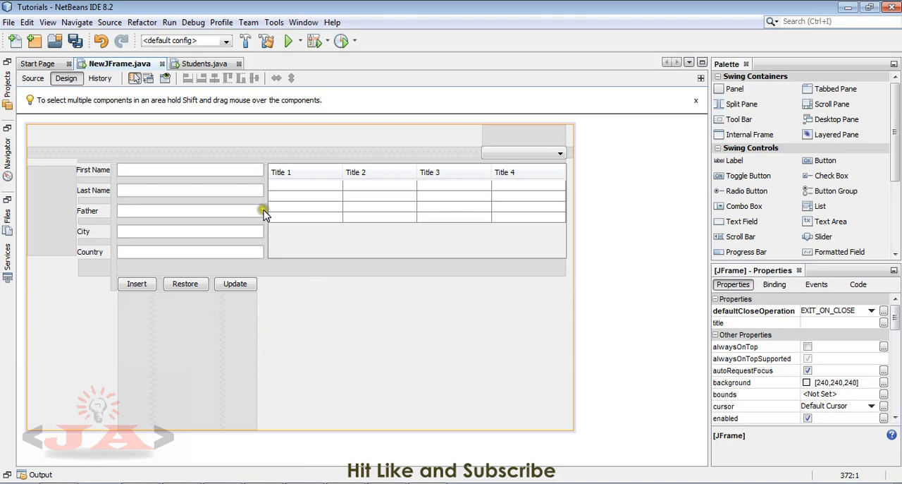
pyautogui.moveTo(268, 207)
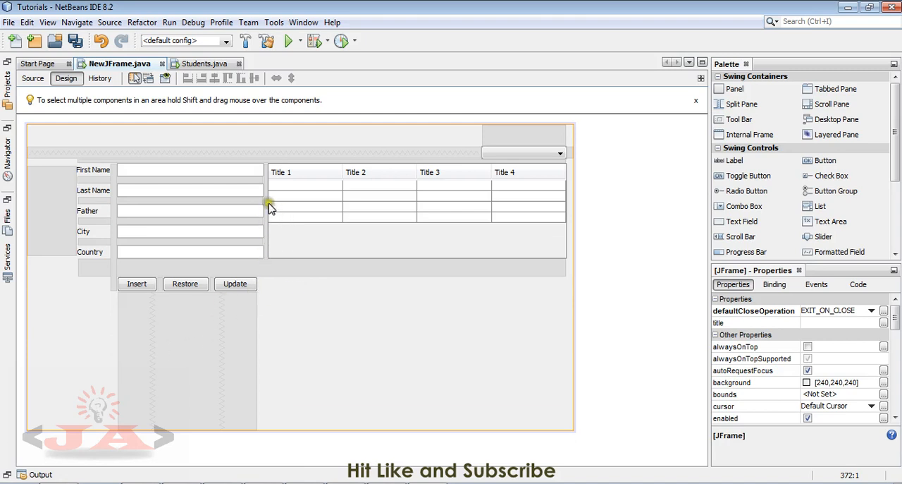
pyautogui.moveTo(160, 319)
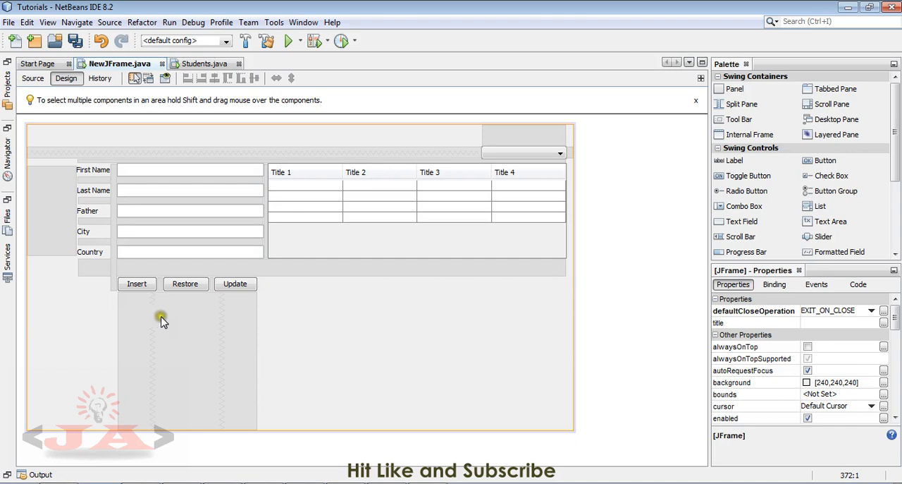
pyautogui.moveTo(522, 229)
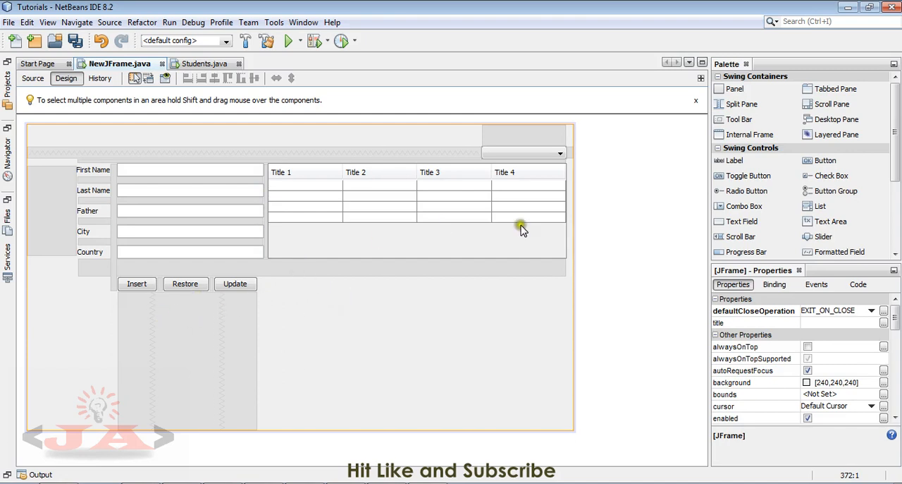
pyautogui.moveTo(825, 161)
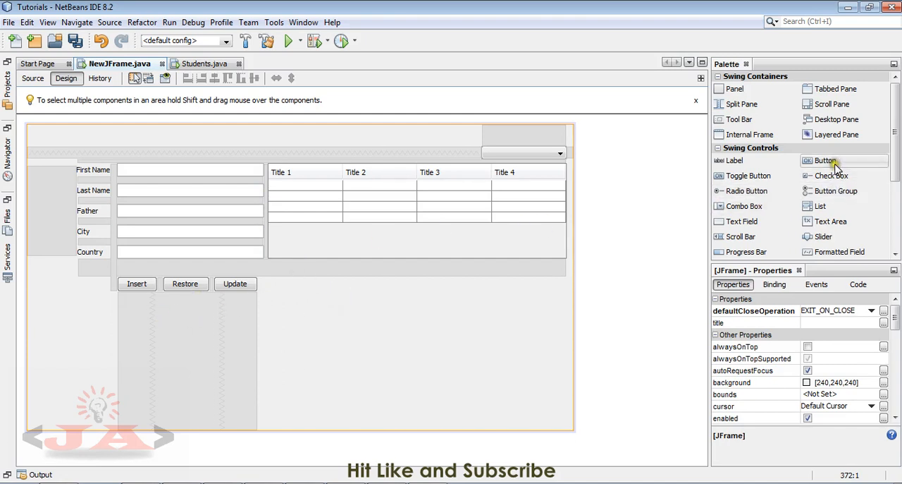
# Add a button labelled Delete below the Insert button, then run the project
pyautogui.click(141, 307)
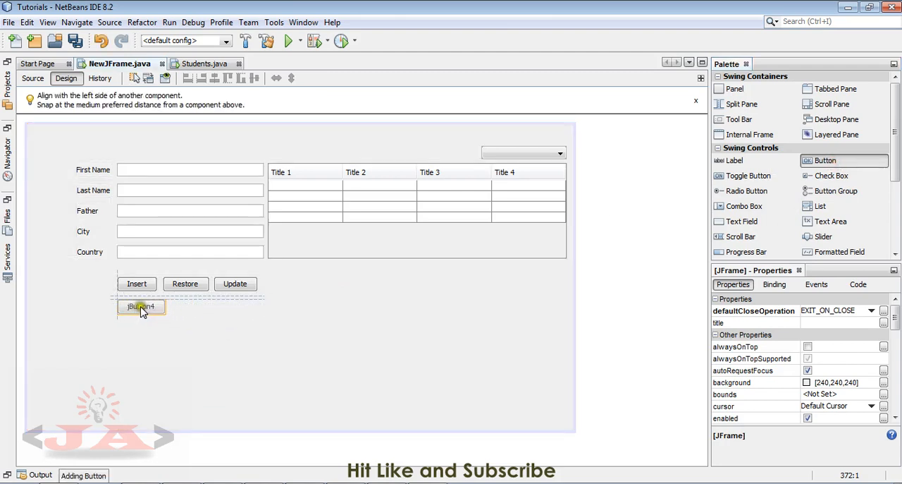
pyautogui.click(141, 306)
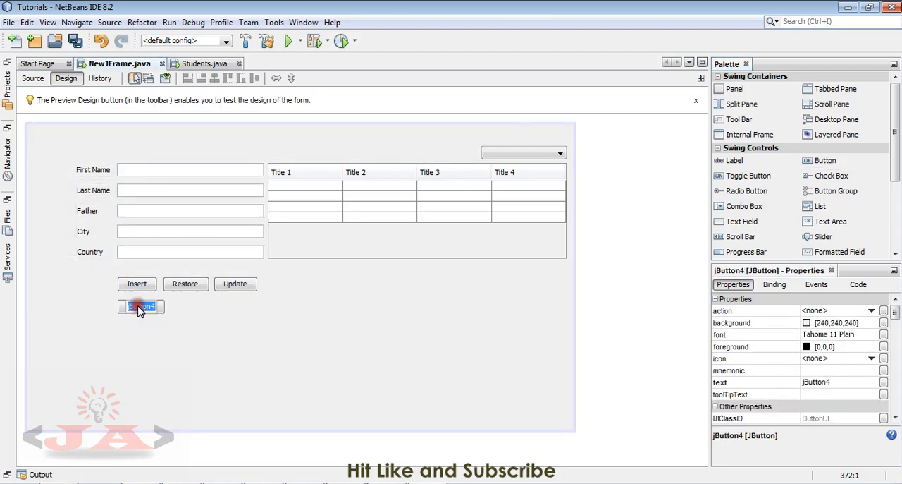
pyautogui.write('Delete')
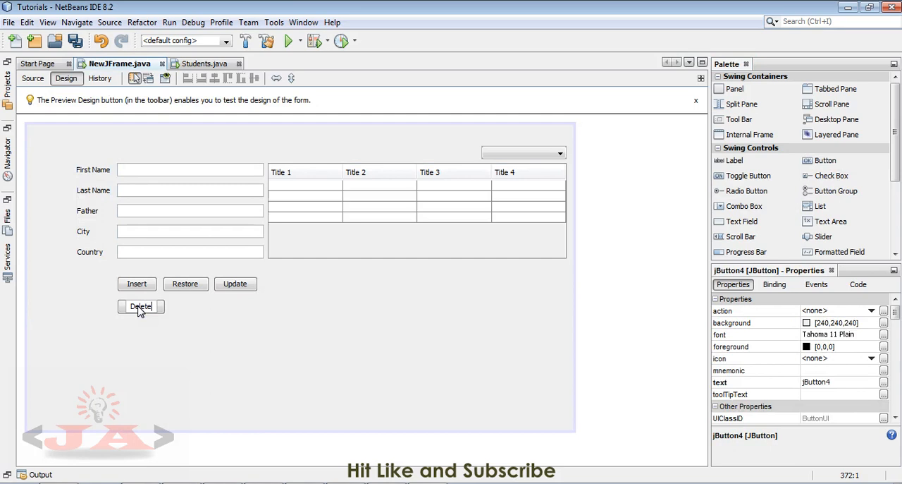
pyautogui.click(141, 306)
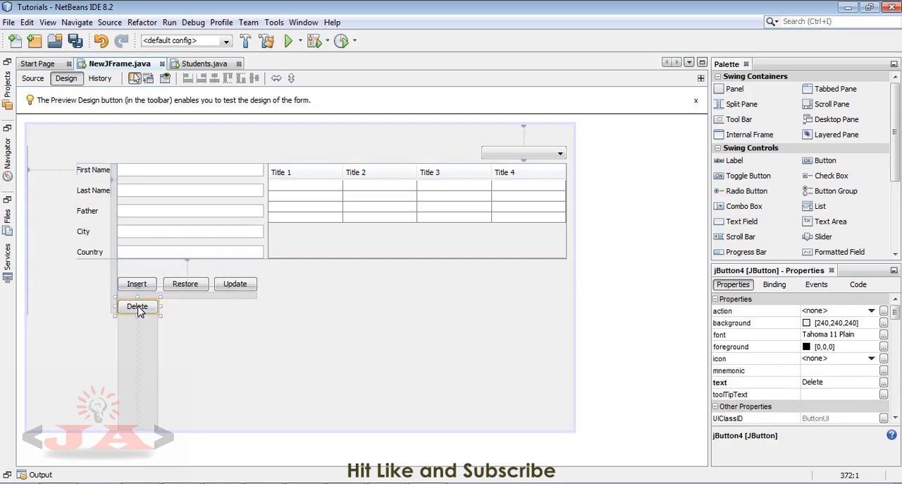
pyautogui.click(288, 40)
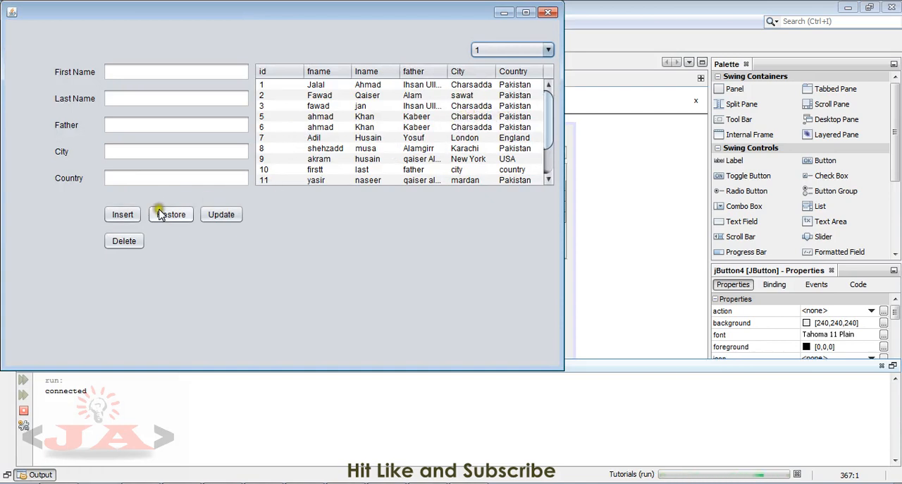
pyautogui.click(170, 213)
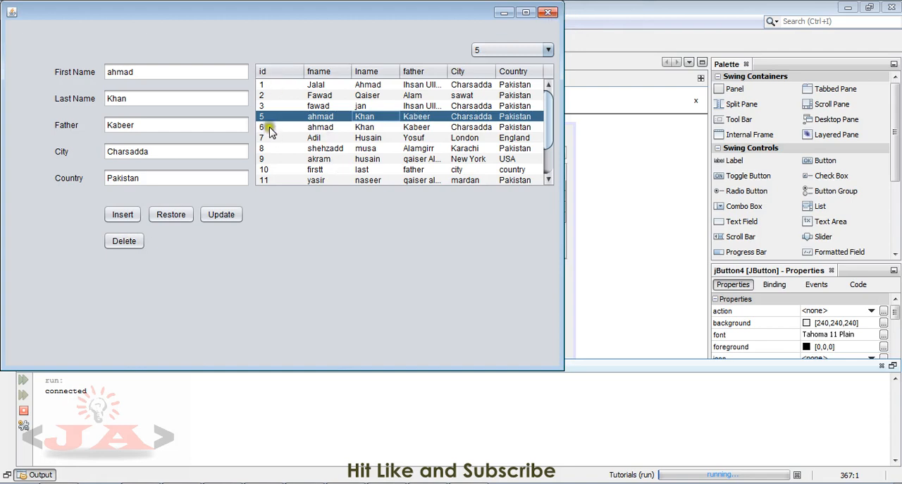
pyautogui.moveTo(429, 117)
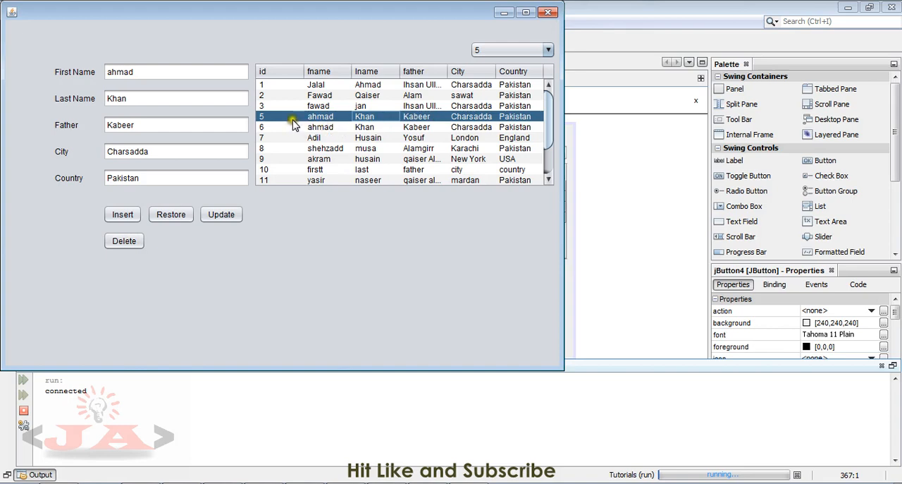
pyautogui.moveTo(387, 112)
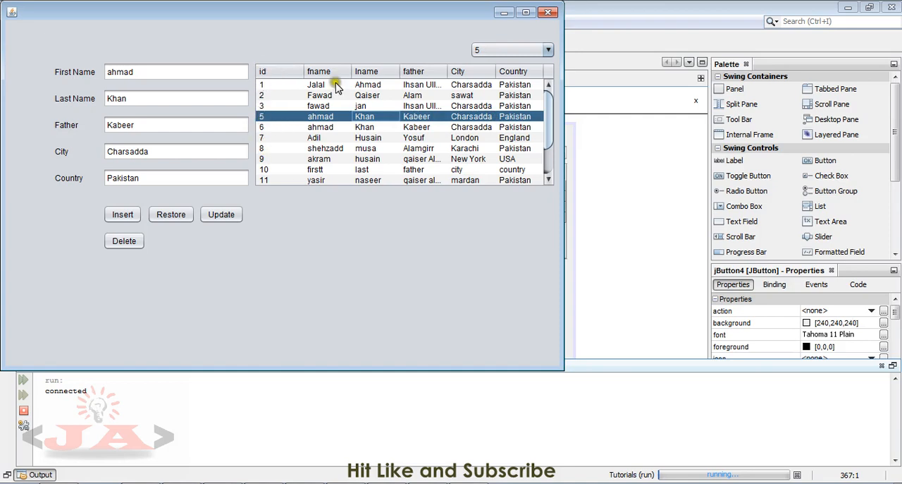
pyautogui.click(547, 12)
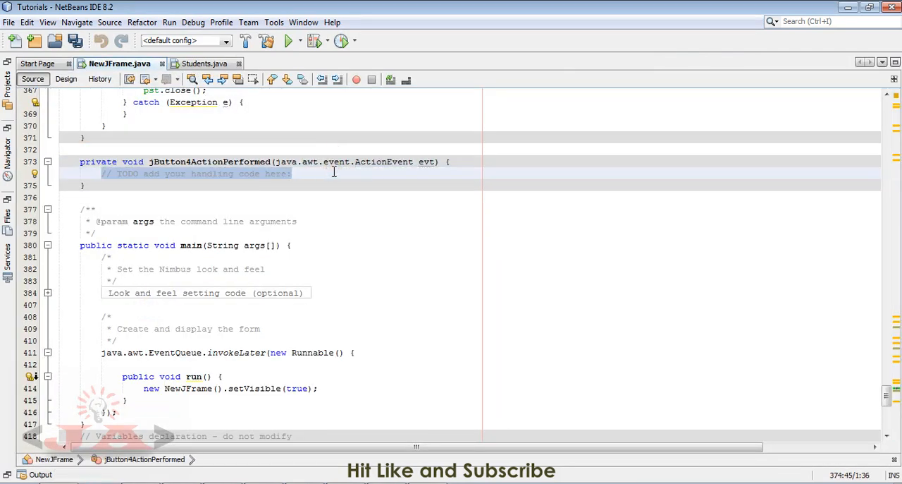
# Begin the Delete handler with 'int' and confirm the JTable's variable name as table
pyautogui.write('int')
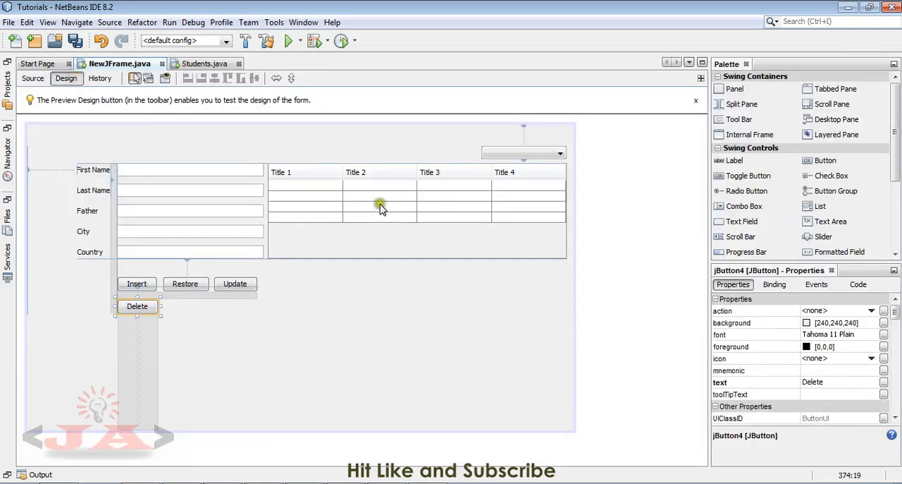
pyautogui.rightClick(381, 205)
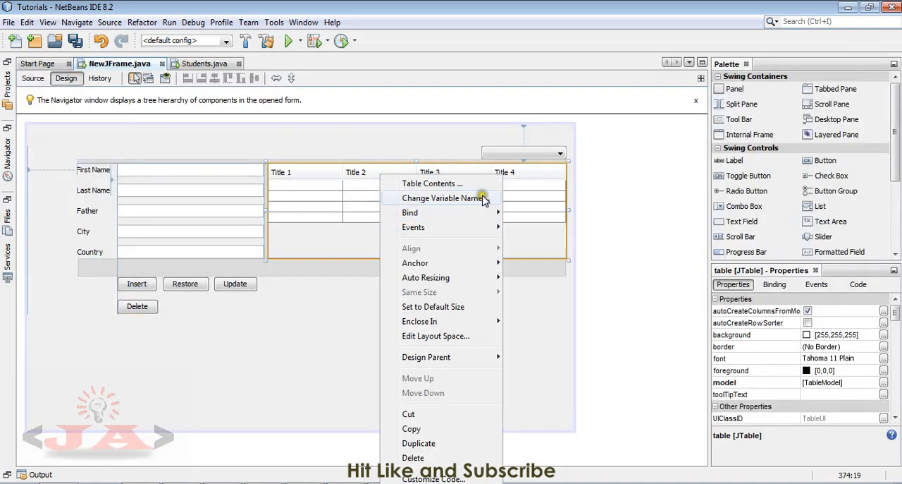
pyautogui.click(442, 197)
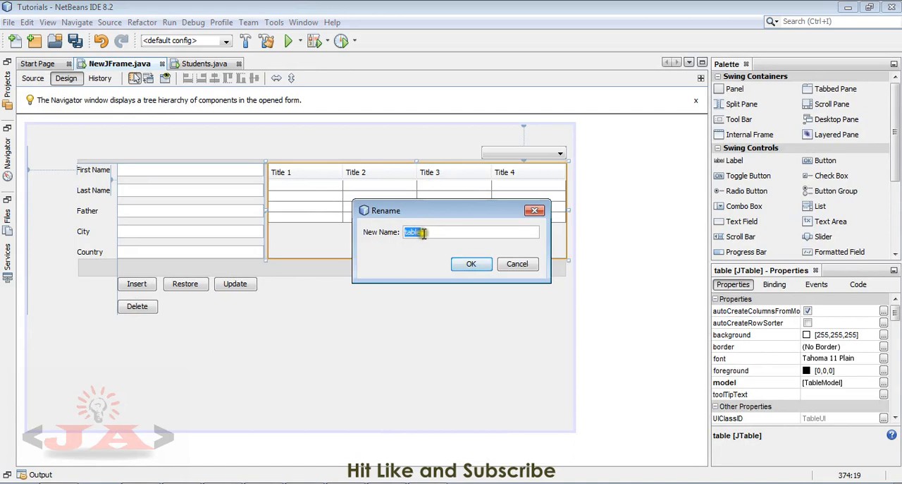
pyautogui.click(471, 263)
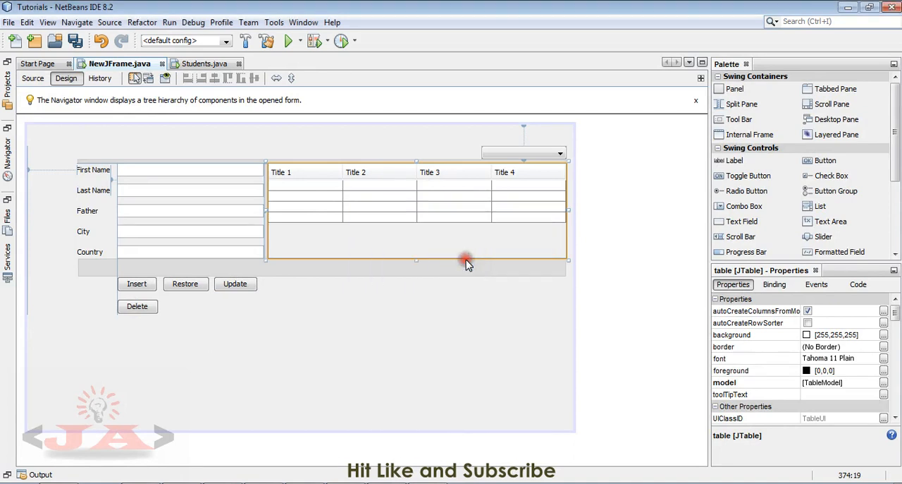
pyautogui.click(33, 78)
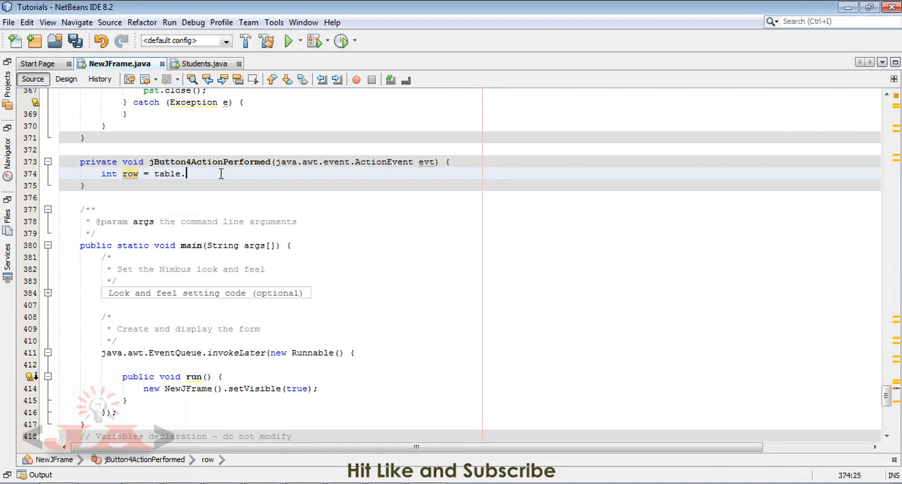
# Store table.getSelectedRow() in row, print row, and run the project
pyautogui.write('getselectedRow();')
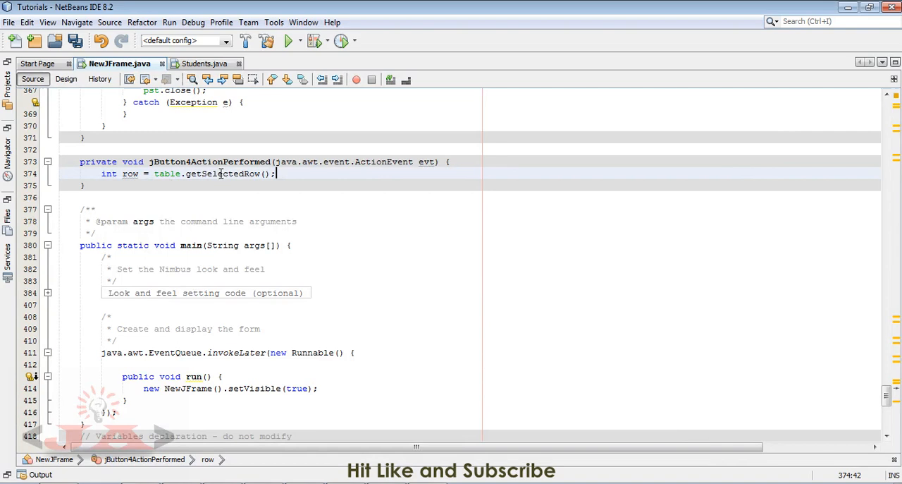
pyautogui.write('System')
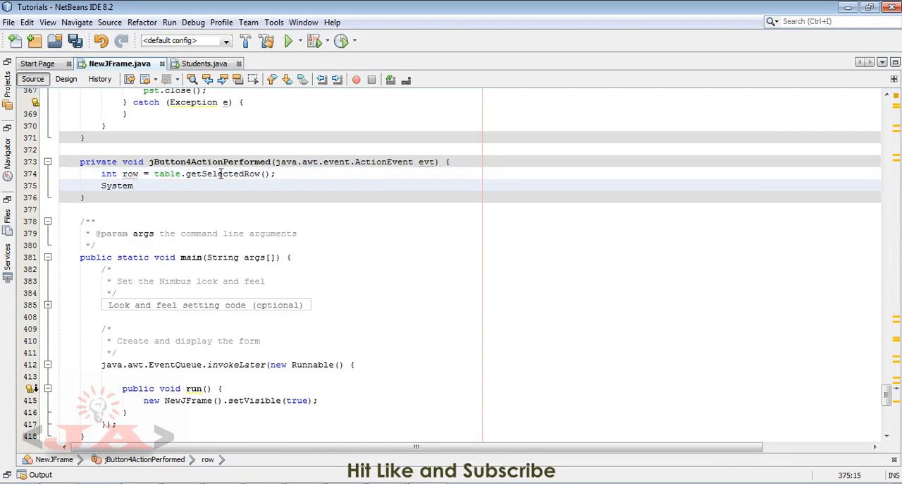
pyautogui.write('.out.println();')
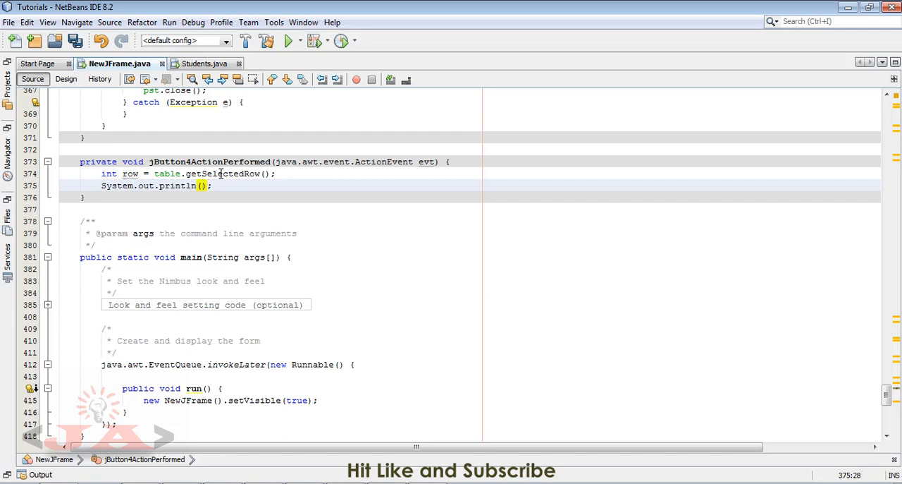
pyautogui.write('row')
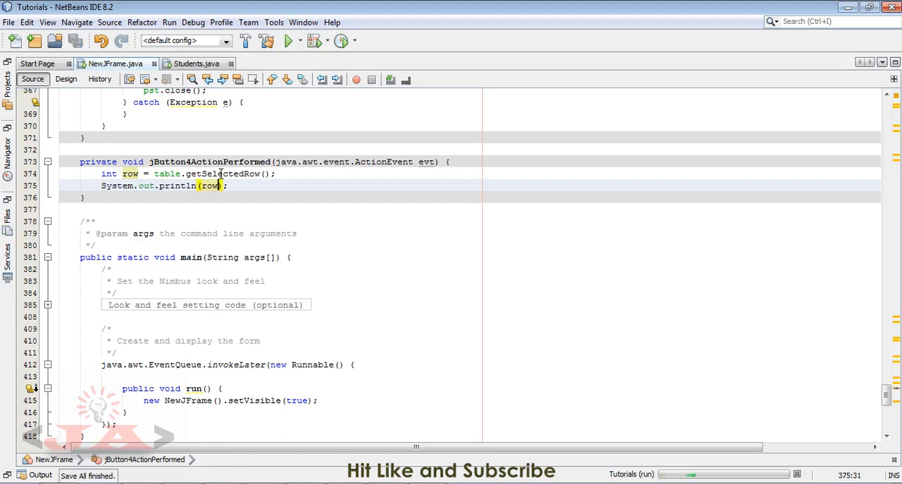
pyautogui.click(288, 40)
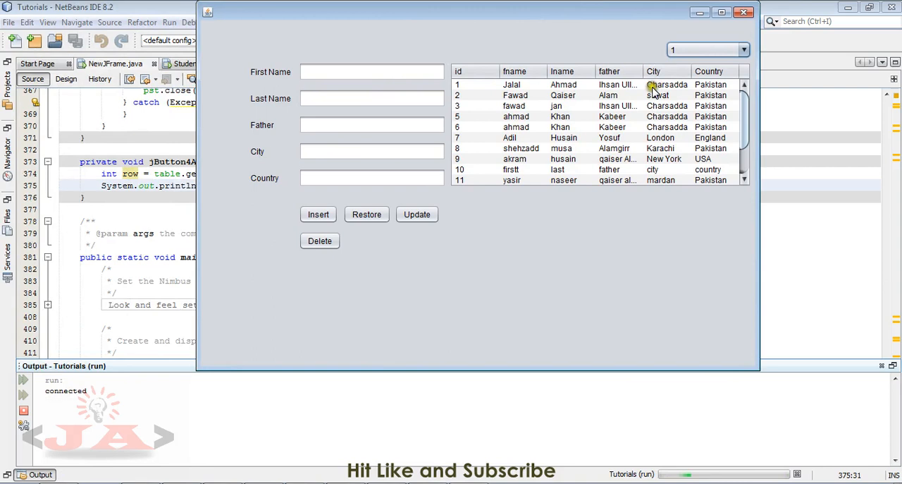
# Select the Jalal record and press Delete to print row 0, then minimize the form
pyautogui.click(666, 84)
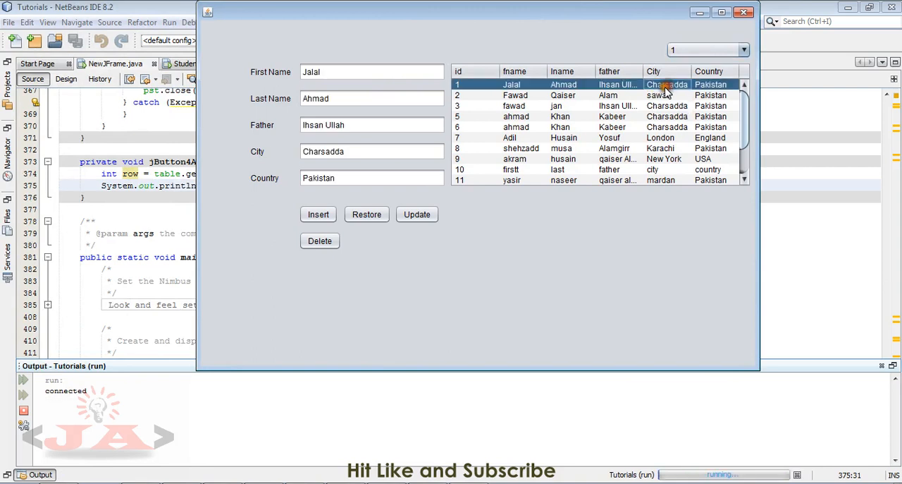
pyautogui.click(320, 240)
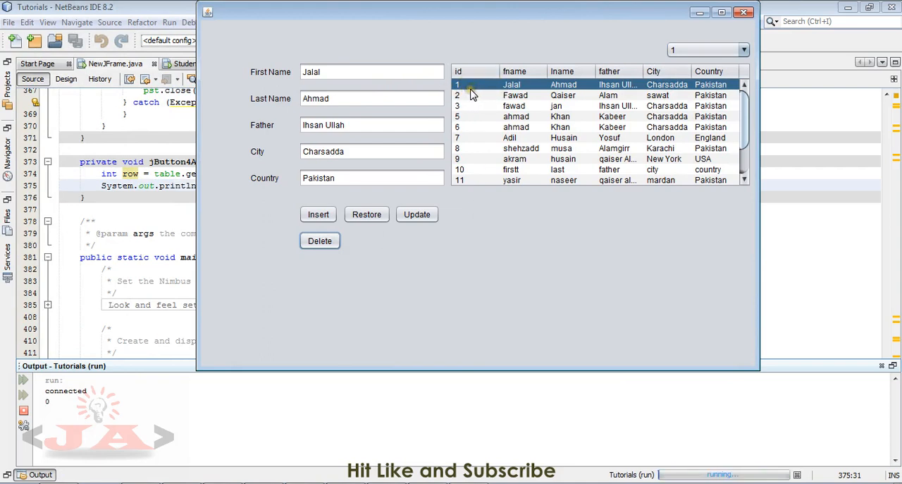
pyautogui.moveTo(468, 97)
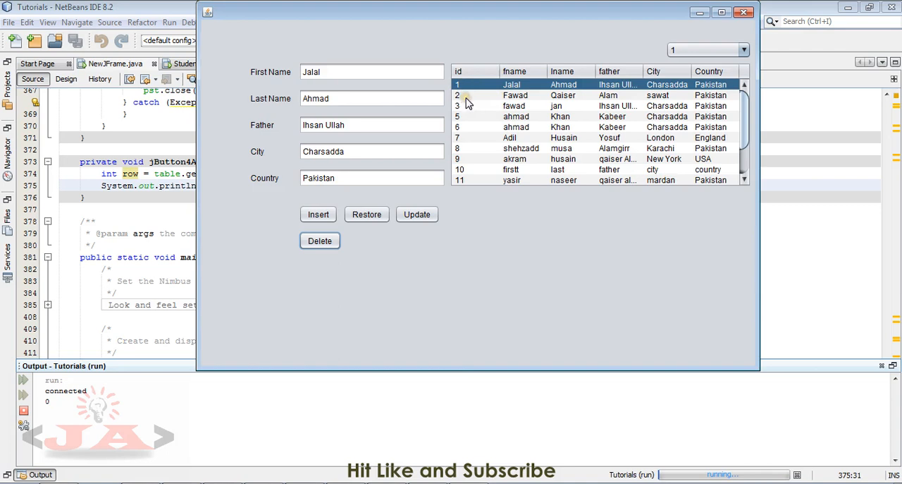
pyautogui.moveTo(468, 110)
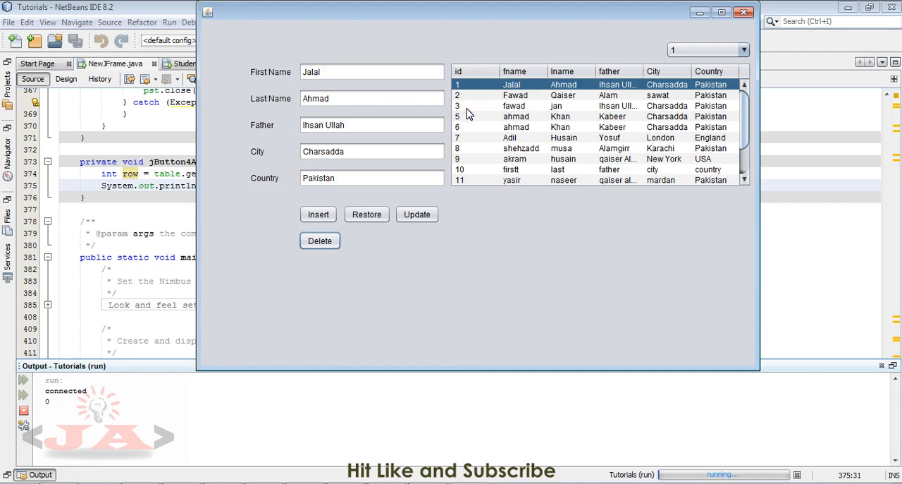
pyautogui.moveTo(520, 138)
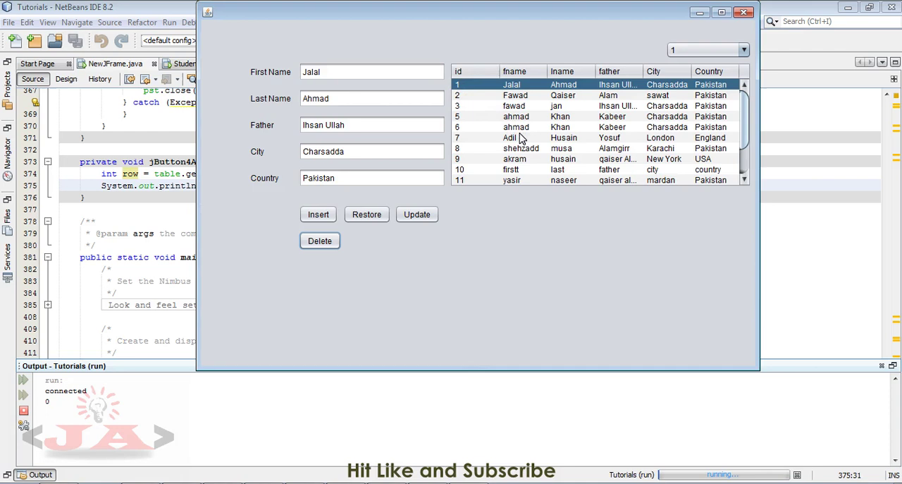
pyautogui.moveTo(493, 104)
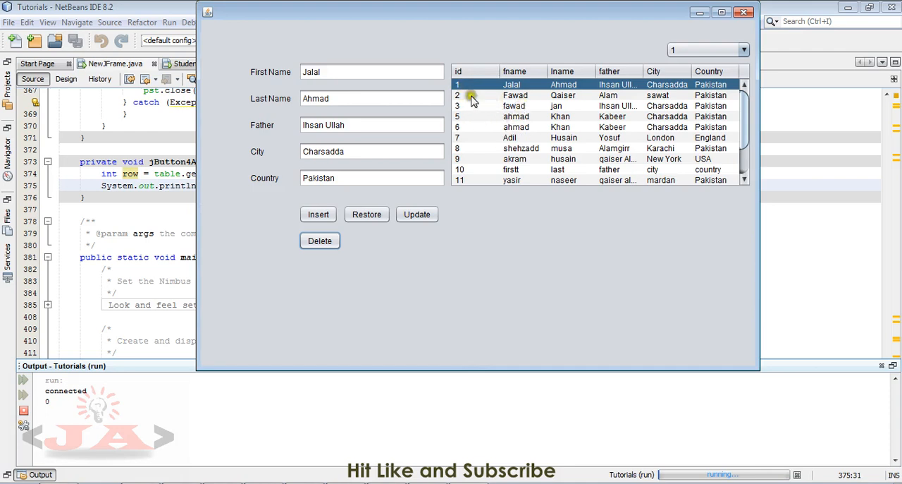
pyautogui.moveTo(467, 91)
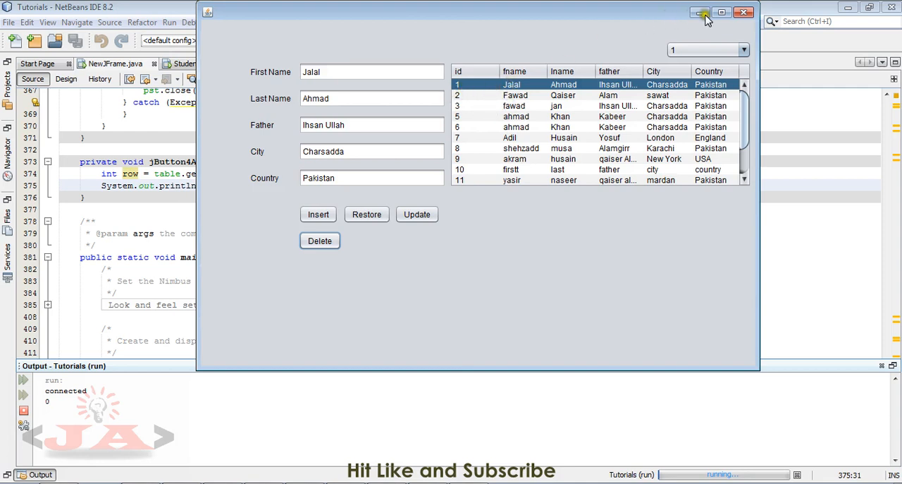
pyautogui.click(742, 12)
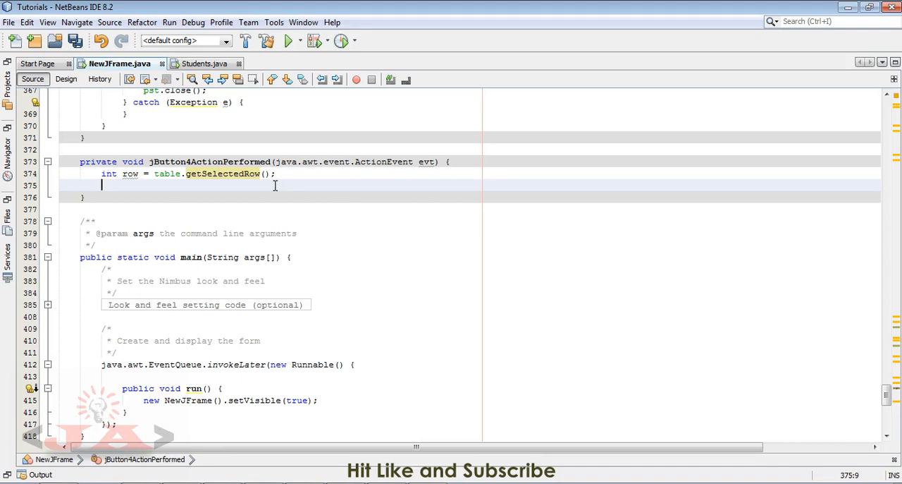
# Type String cell = table.getModel().getValueAt(row, 0).toString(); in the Delete handler
pyautogui.write('String')
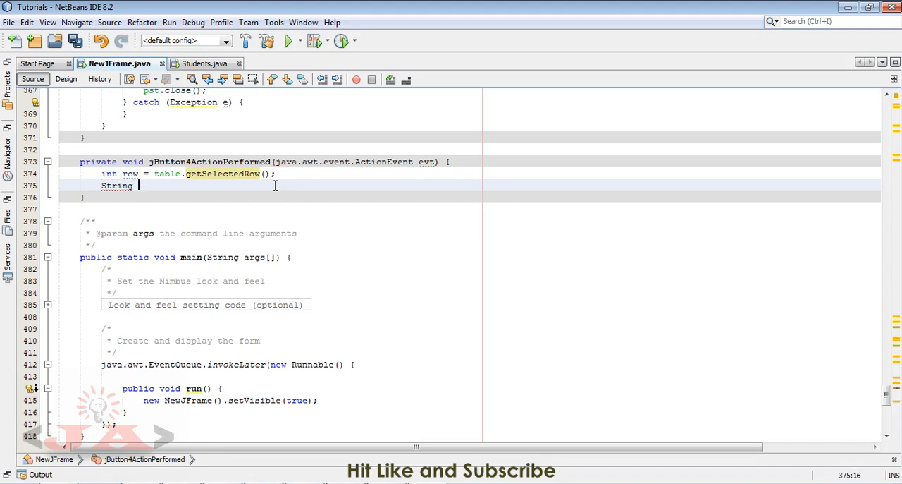
pyautogui.write('cell')
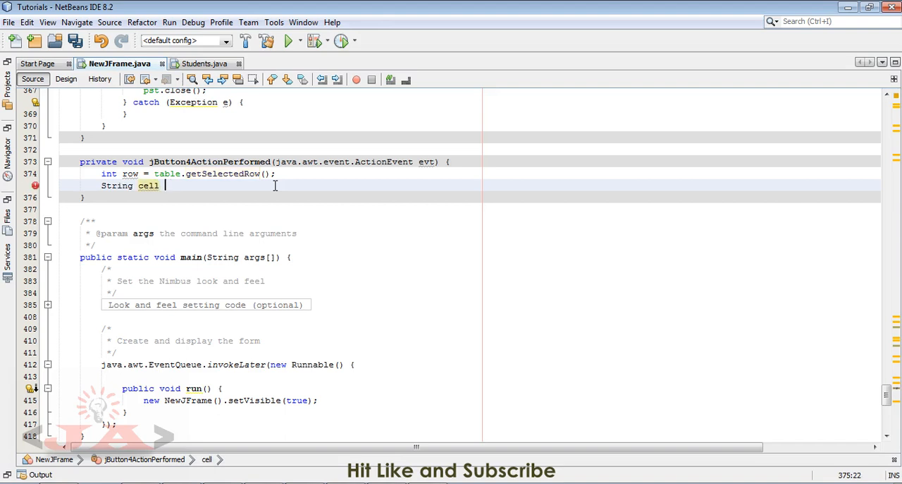
pyautogui.write('= table')
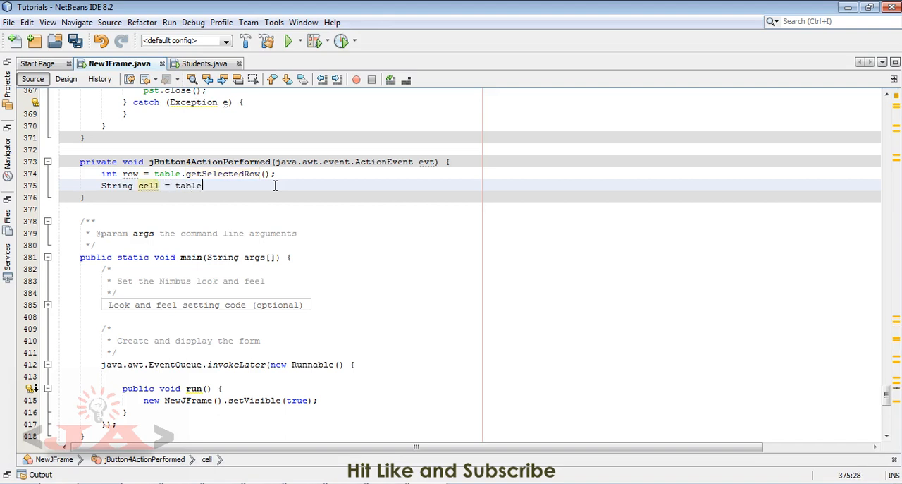
pyautogui.write('.')
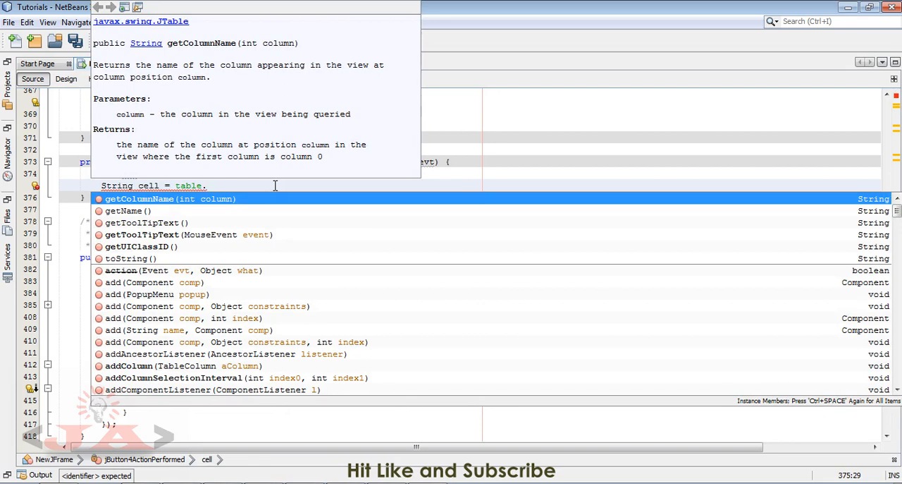
pyautogui.moveTo(225, 181)
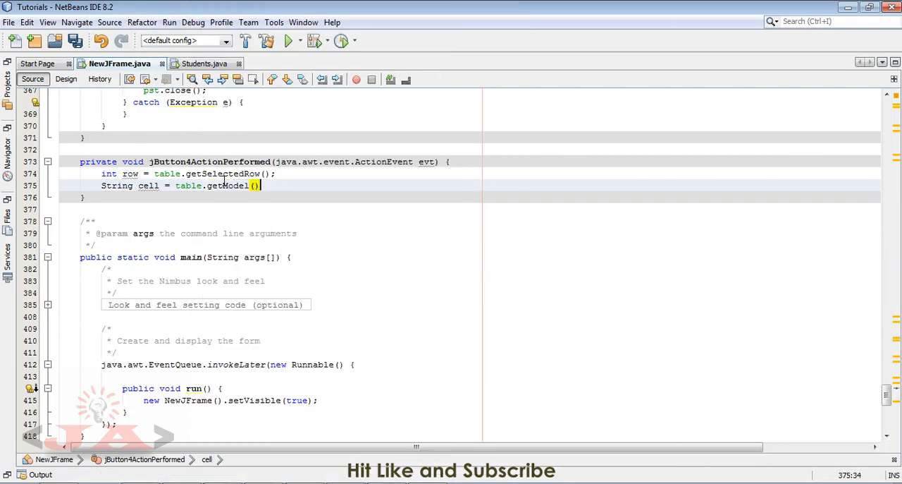
pyautogui.write('.')
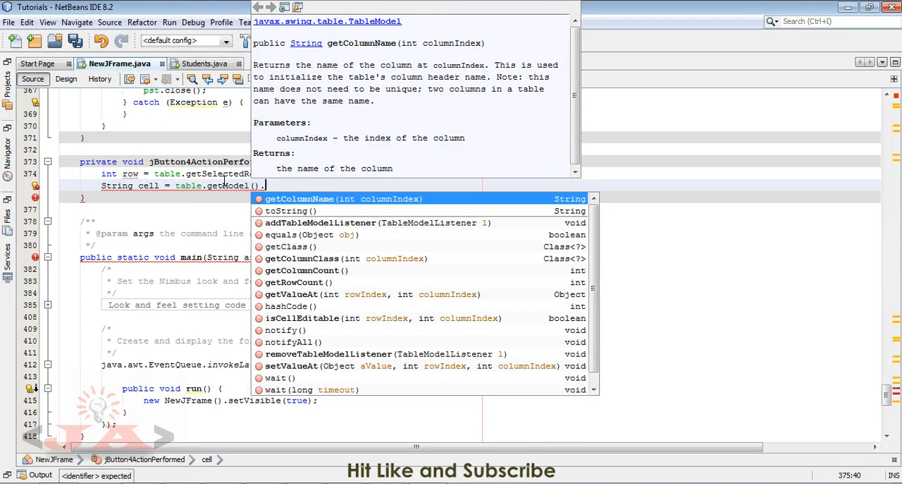
pyautogui.write('getValueAt(row, ICONIFIED')
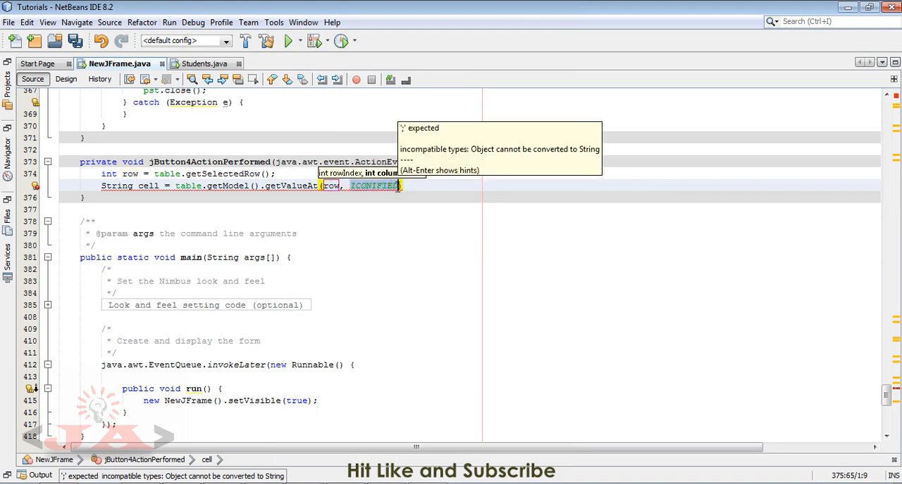
pyautogui.write('0)')
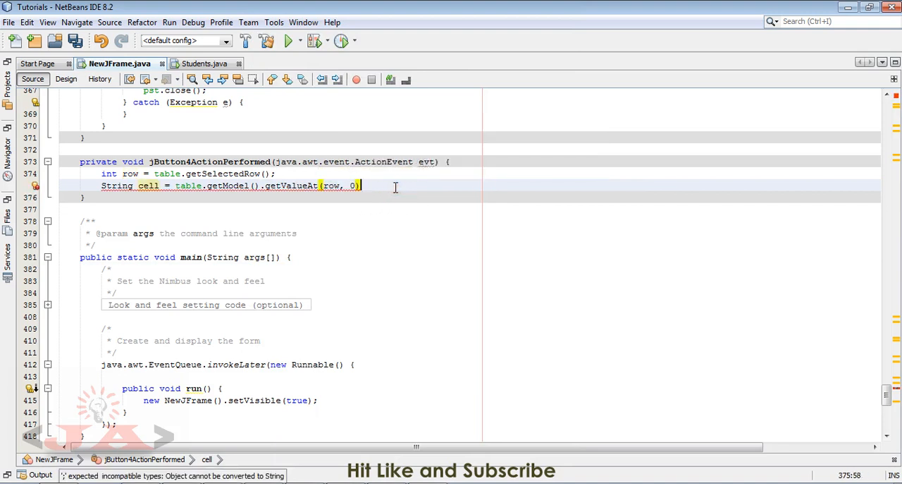
pyautogui.write(';')
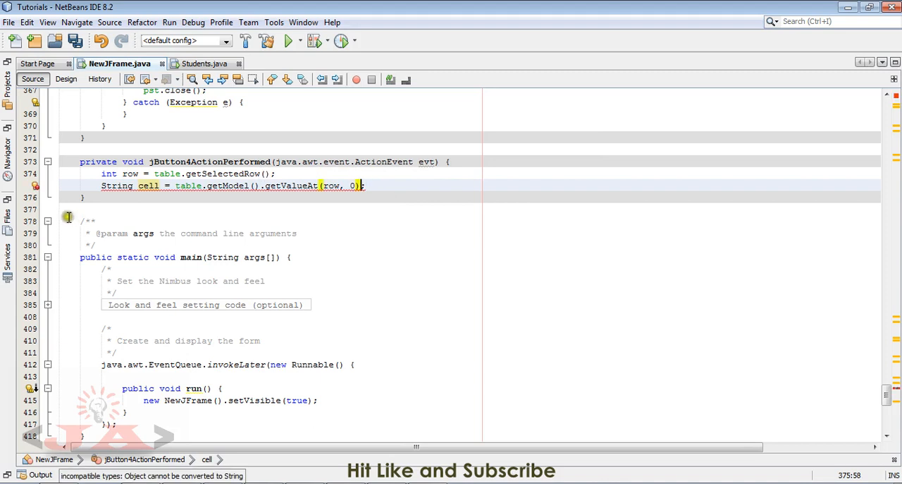
pyautogui.moveTo(335, 185)
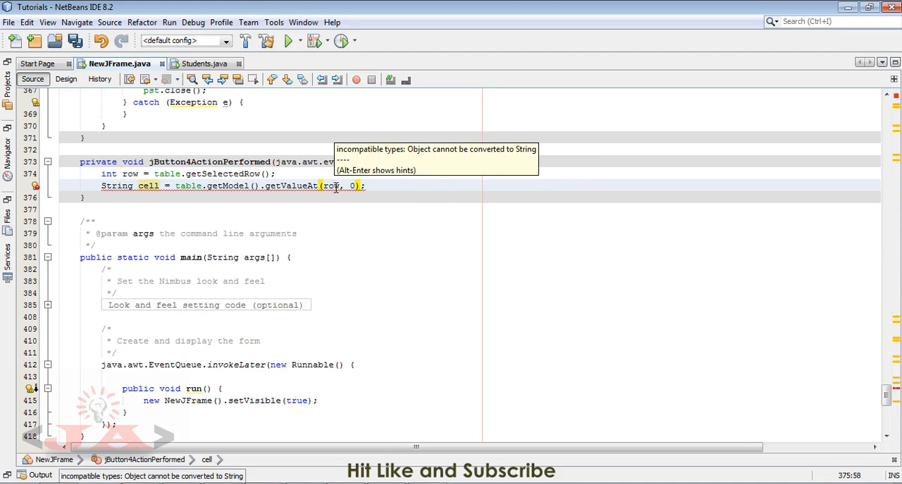
pyautogui.moveTo(359, 188)
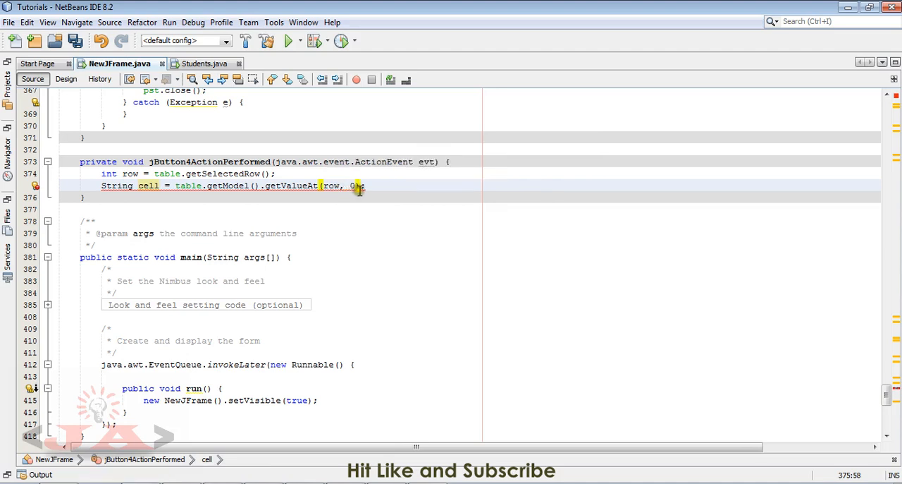
pyautogui.write('.toString()')
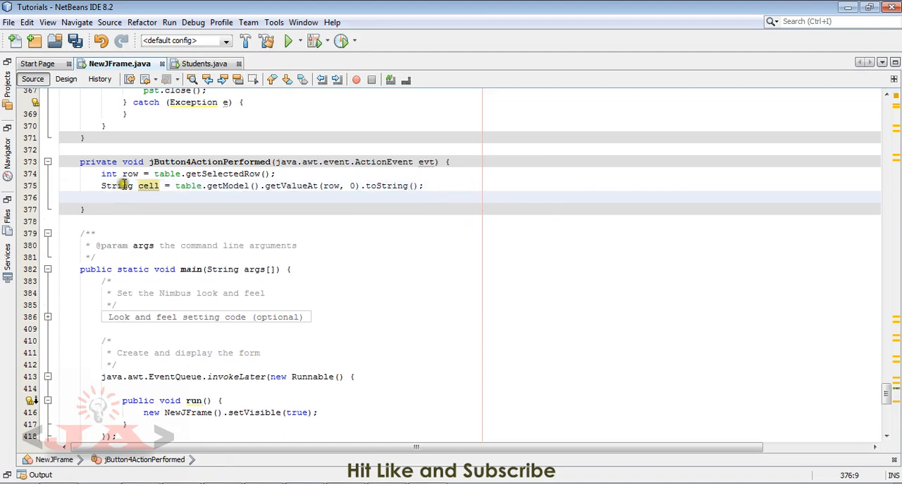
pyautogui.doubleClick(148, 185)
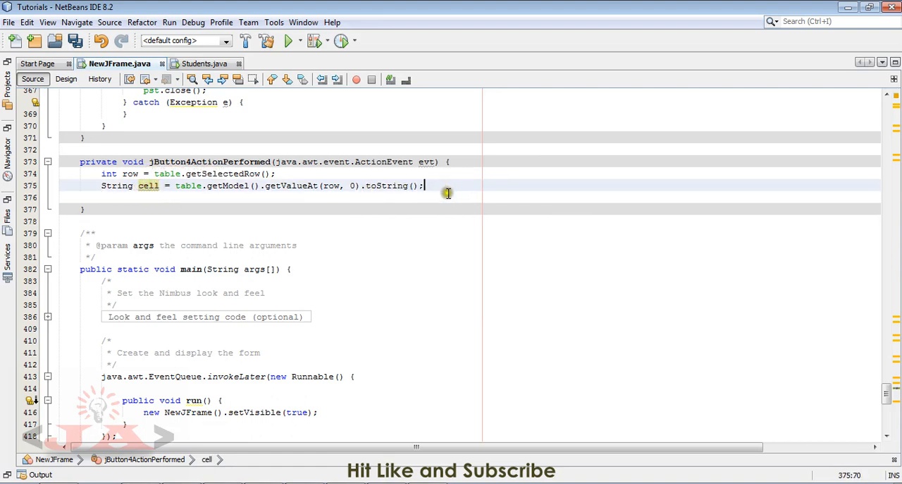
# Type String sql = "DELETE FROM users where id " and switch to SQLite Manager
pyautogui.write('String')
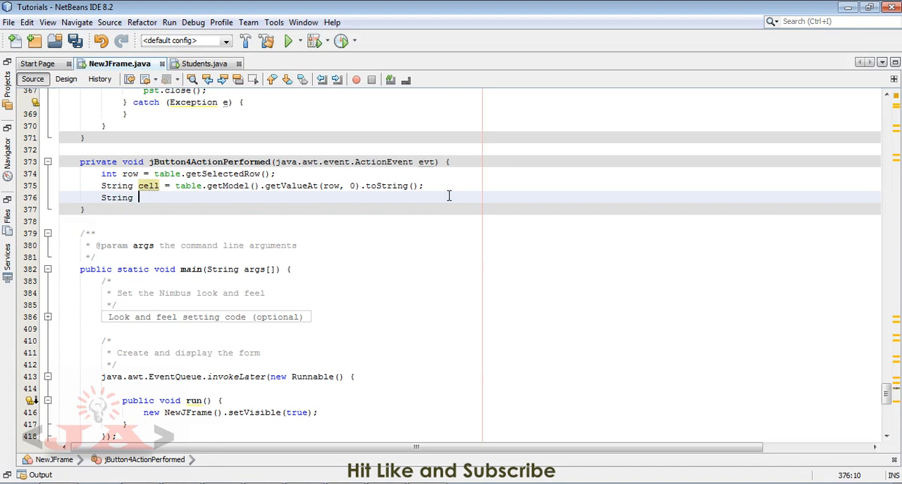
pyautogui.write('sql =')
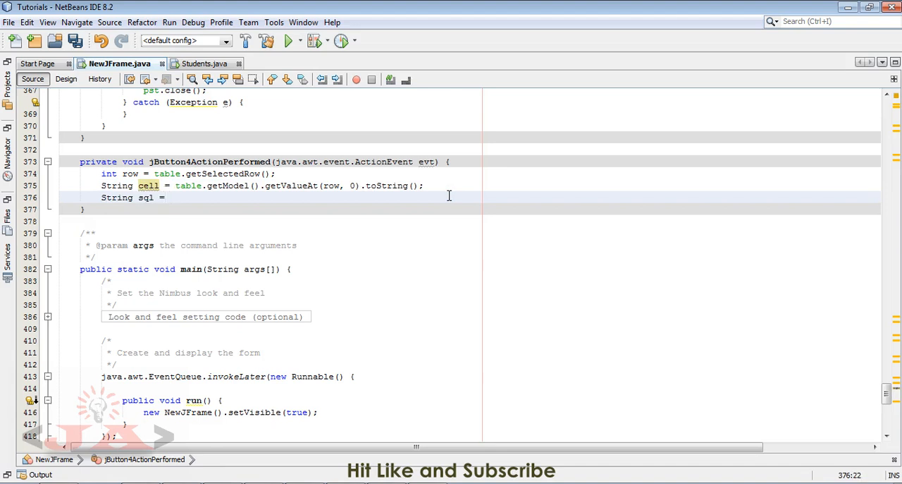
pyautogui.write('f')
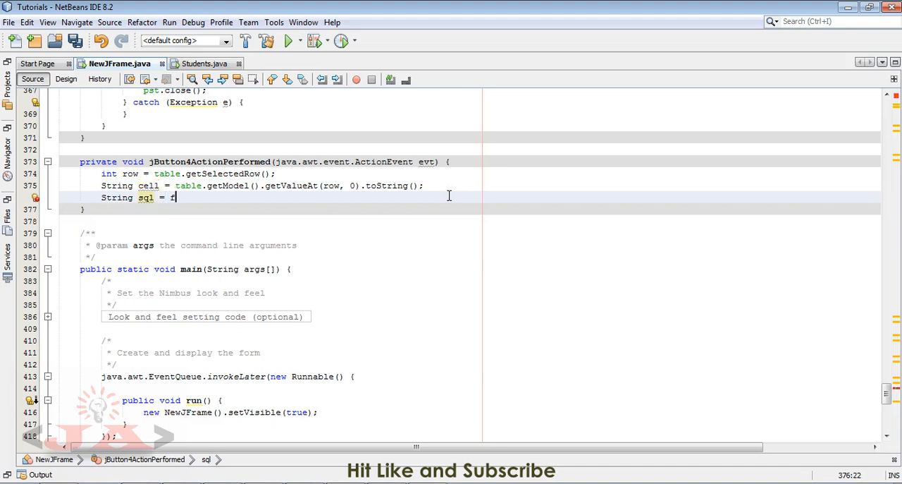
pyautogui.write('"de')
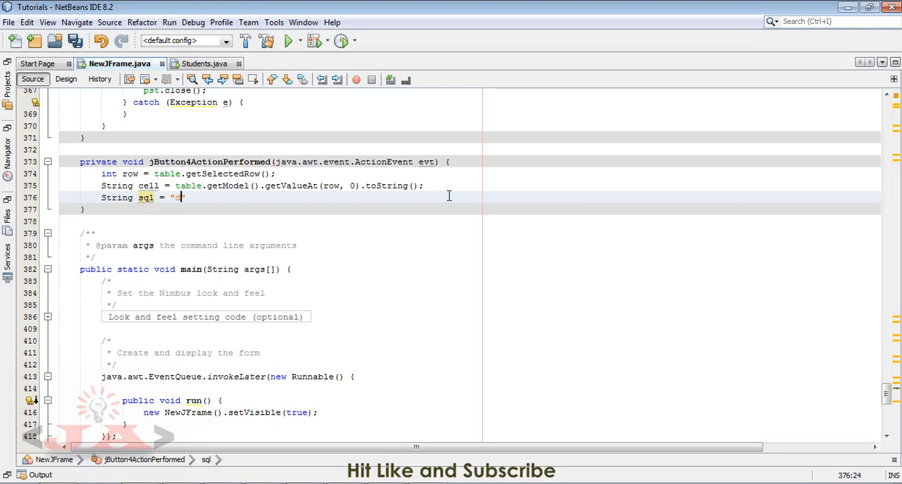
pyautogui.write('DELETE')
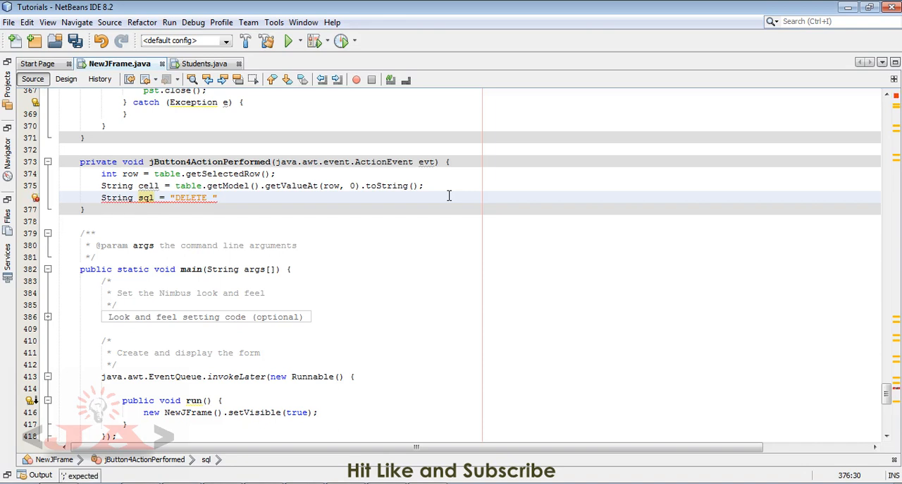
pyautogui.write('FRO')
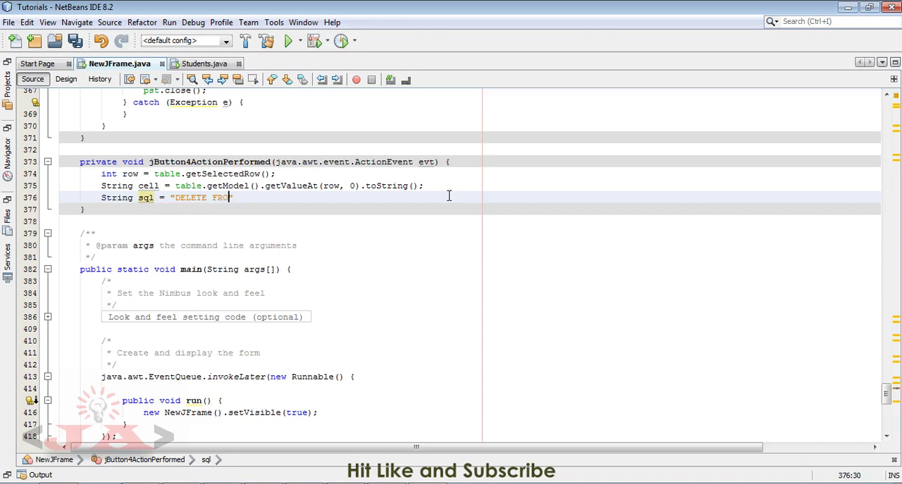
pyautogui.write('M s')
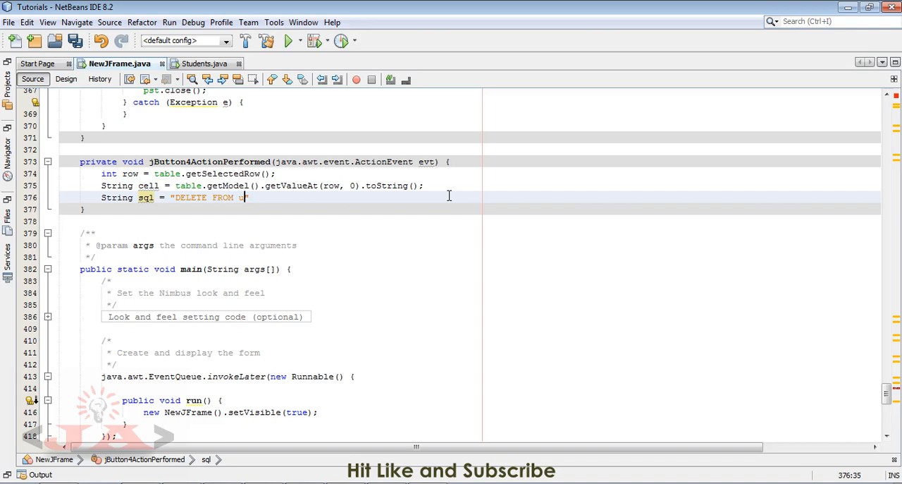
pyautogui.write('users')
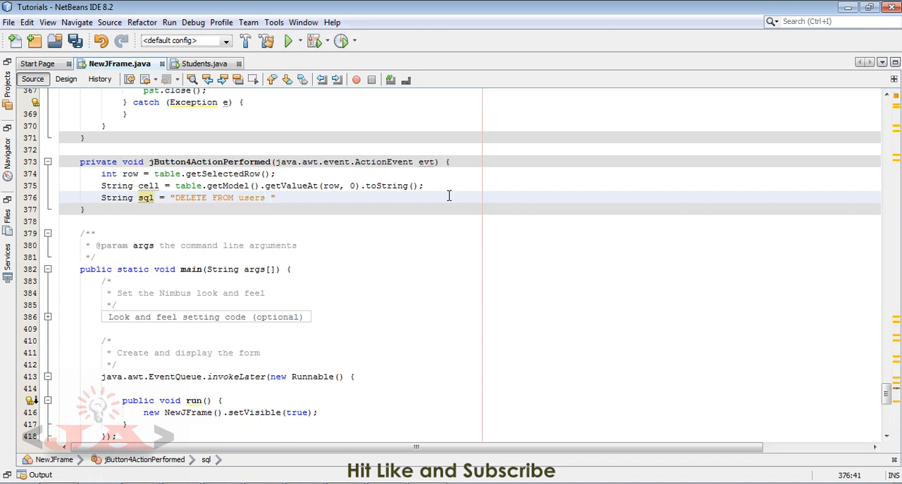
pyautogui.write('where')
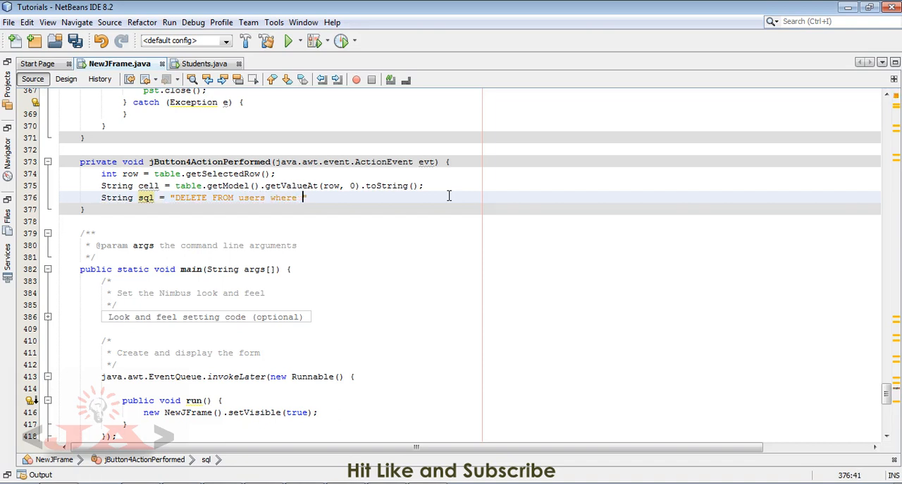
pyautogui.write('id "')
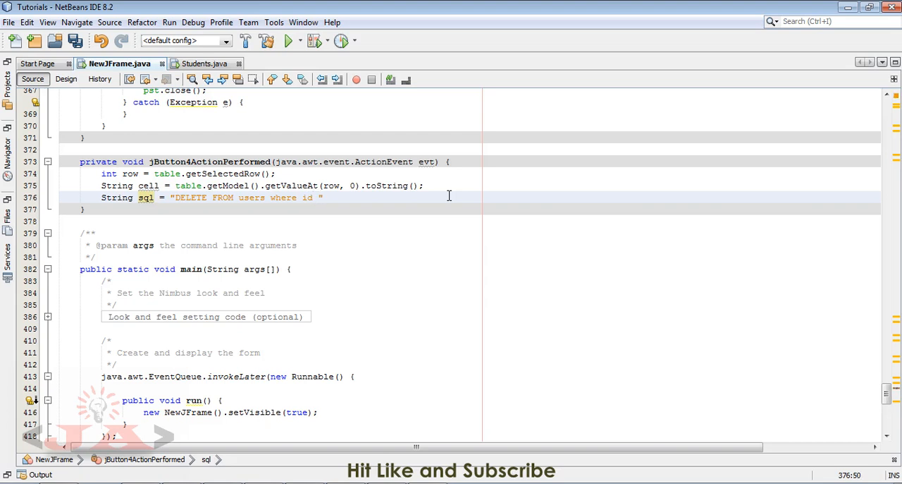
pyautogui.click(322, 198)
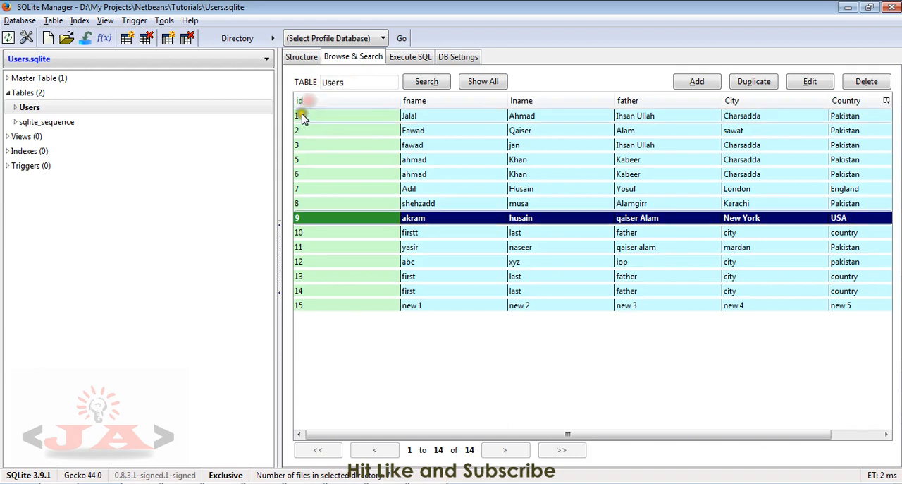
pyautogui.moveTo(307, 203)
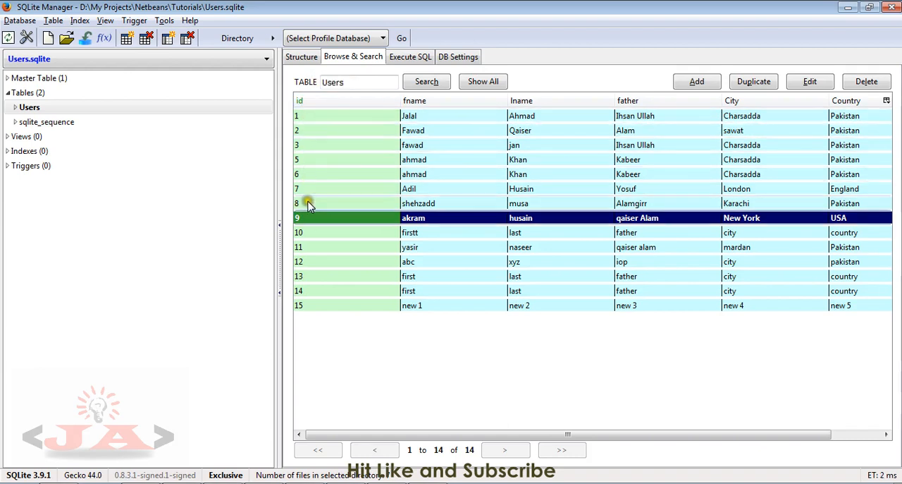
# Check the Users table's id column in SQLite Manager
pyautogui.click(303, 101)
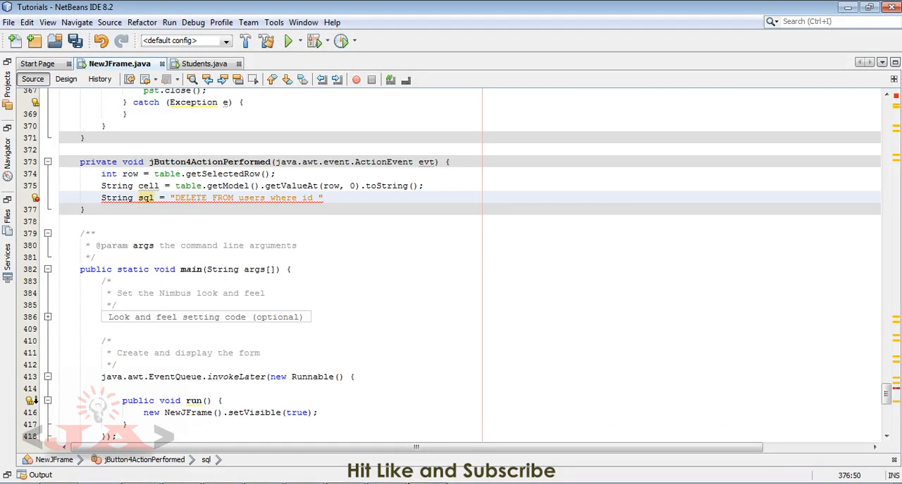
pyautogui.moveTo(327, 227)
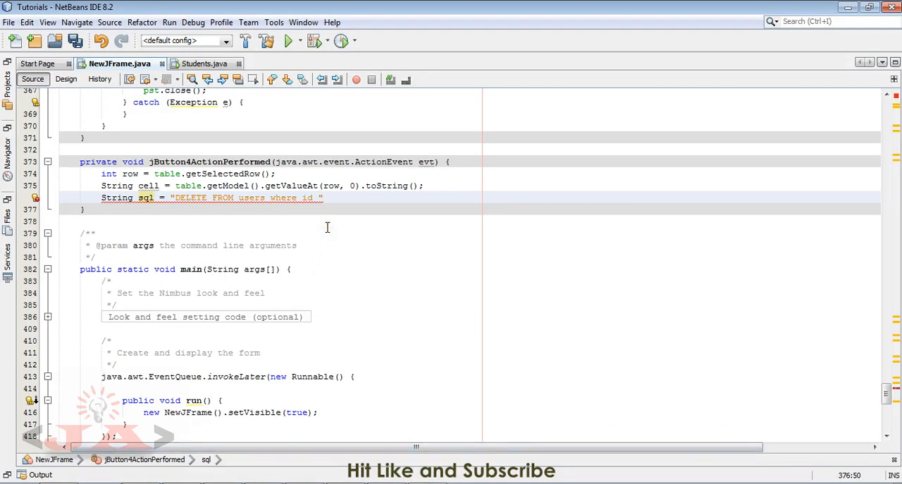
# Complete the query as "DELETE FROM users where id = " + cell and begin a try block
pyautogui.write('=')
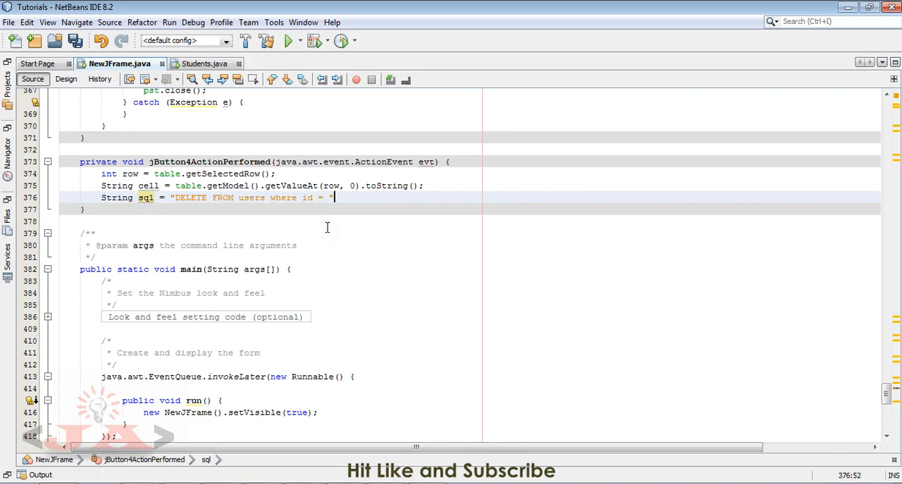
pyautogui.write('+')
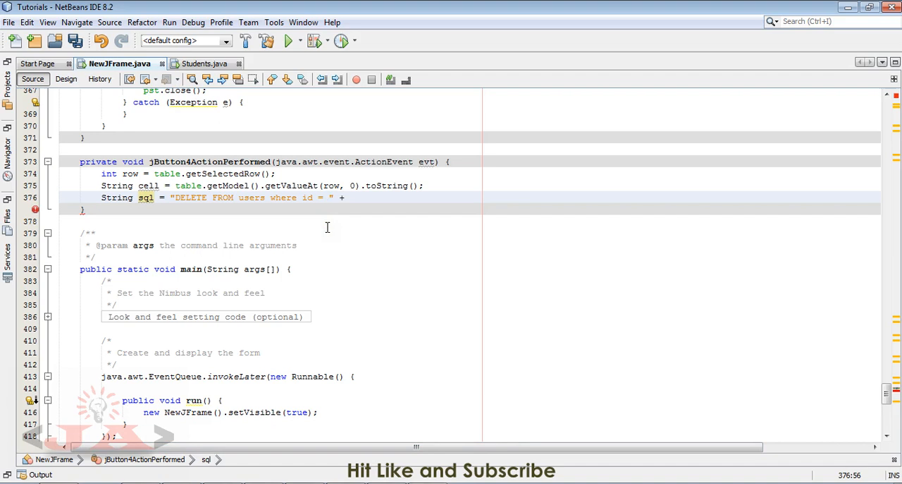
pyautogui.moveTo(152, 186)
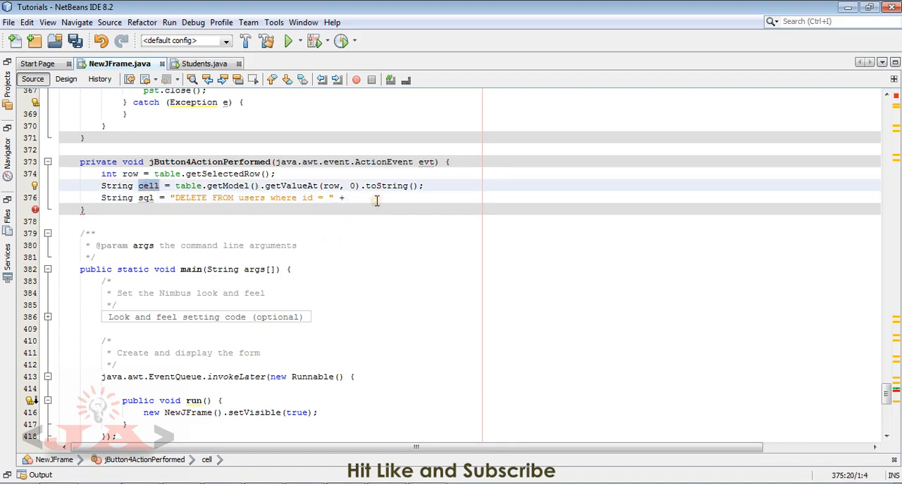
pyautogui.write('cell;')
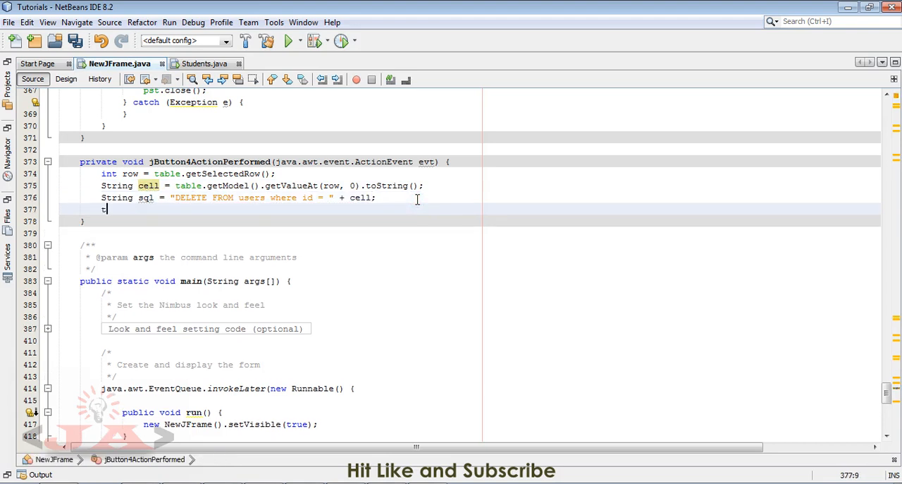
pyautogui.write('try {')
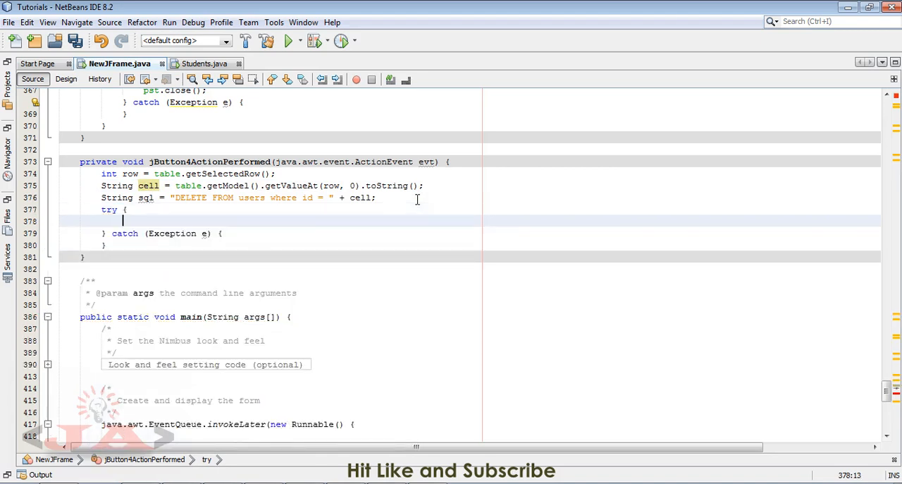
# Inside the try, prepare the delete statement with pst = conn.prepareStatement(sql)
pyautogui.write('pst =')
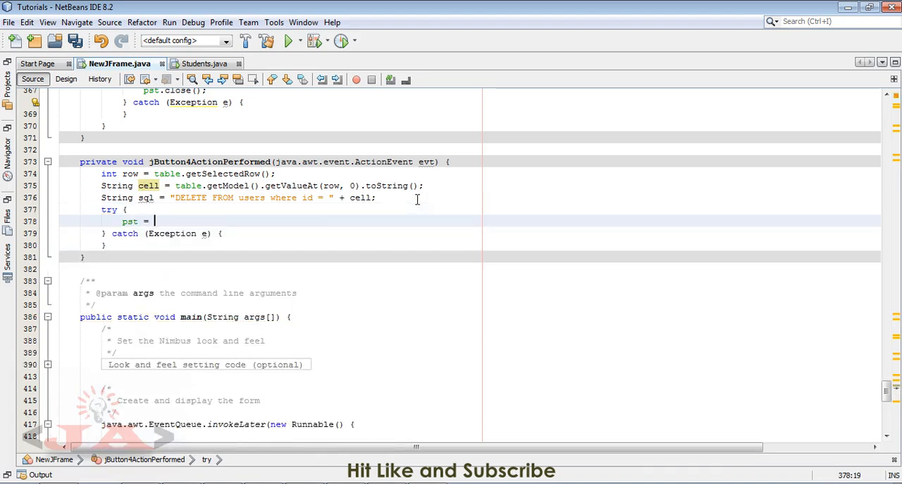
pyautogui.write('conn.prepareStatement(sql);')
pyautogui.write('pst.execute();')
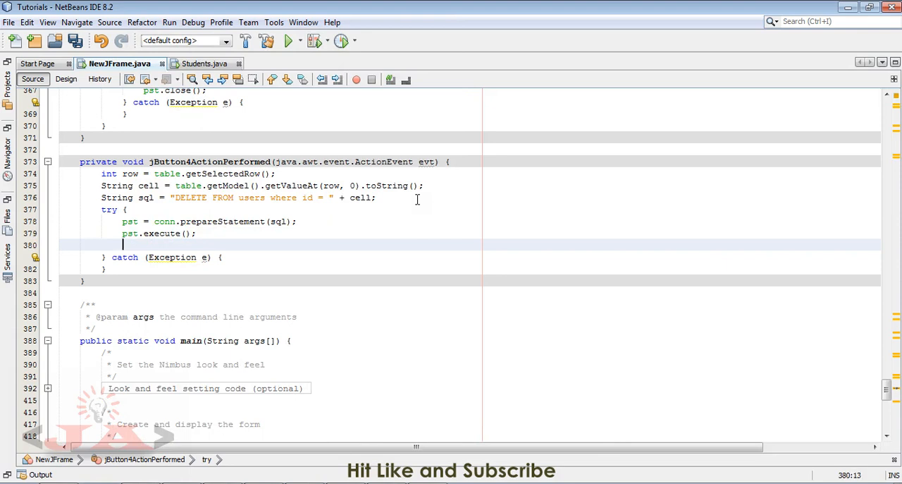
# After pst.execute(), add JOptionPane.showMessageDialog(null, "Deleted Succesfully") using code completion
pyautogui.write('JOpti')
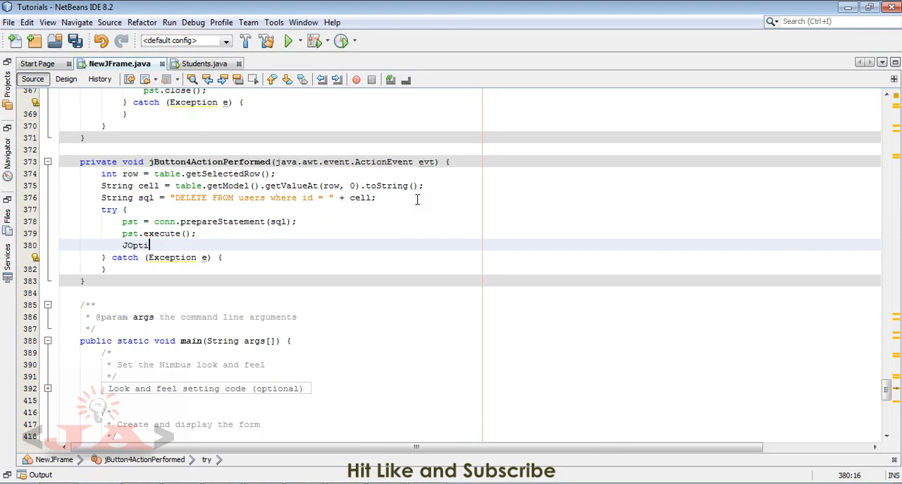
pyautogui.write('onPage')
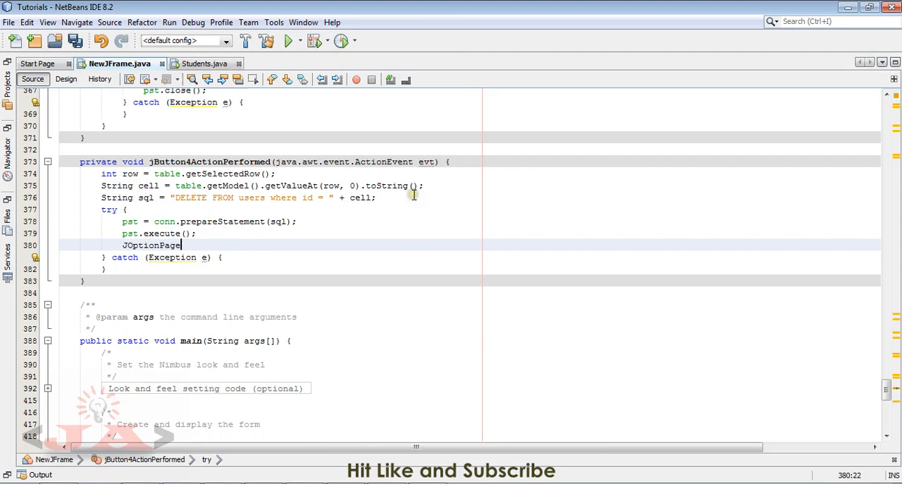
pyautogui.write('.')
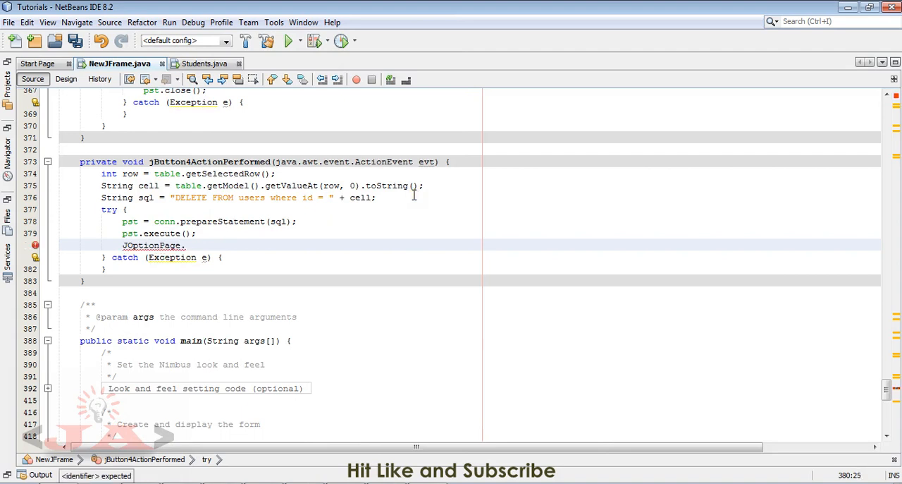
pyautogui.press('BackSpace')
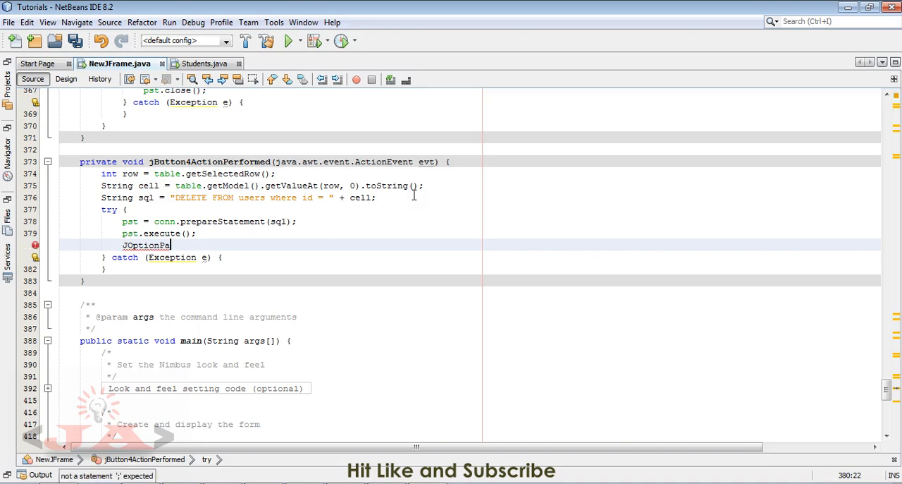
pyautogui.write('.')
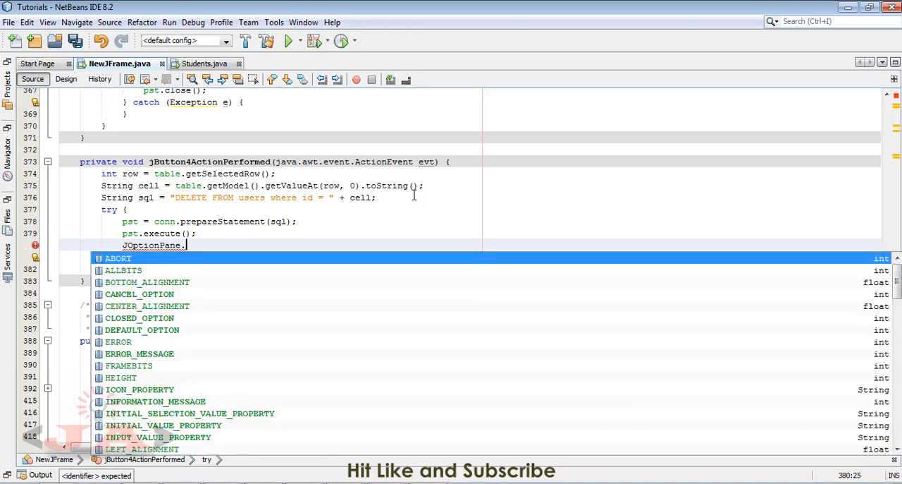
pyautogui.write('showMessageDialog(null, fname);')
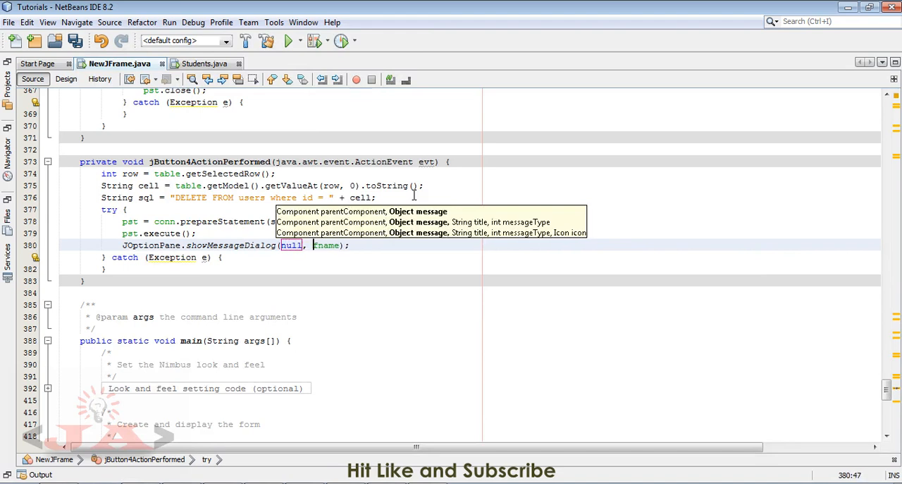
pyautogui.write('""')
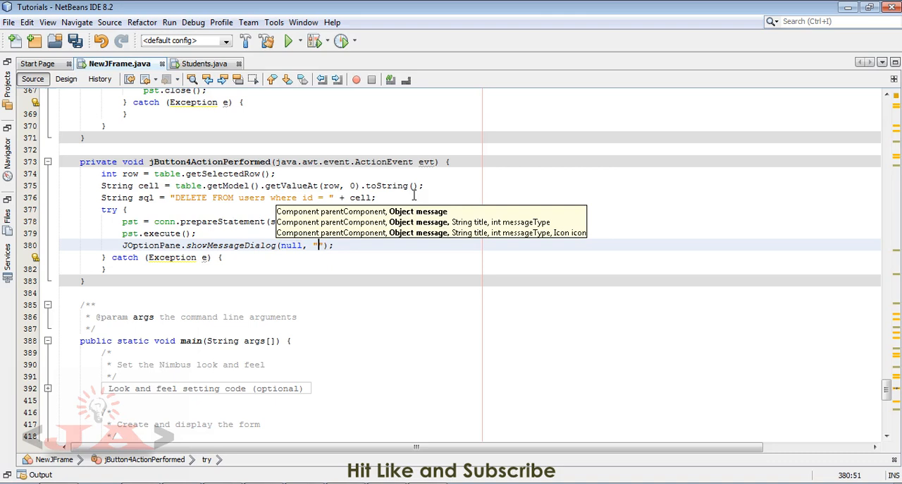
pyautogui.write('dEl')
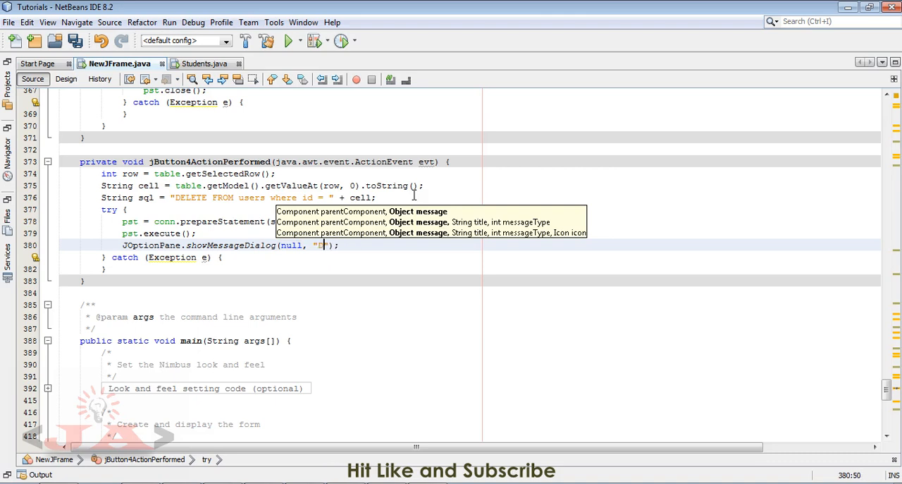
pyautogui.write('eleted')
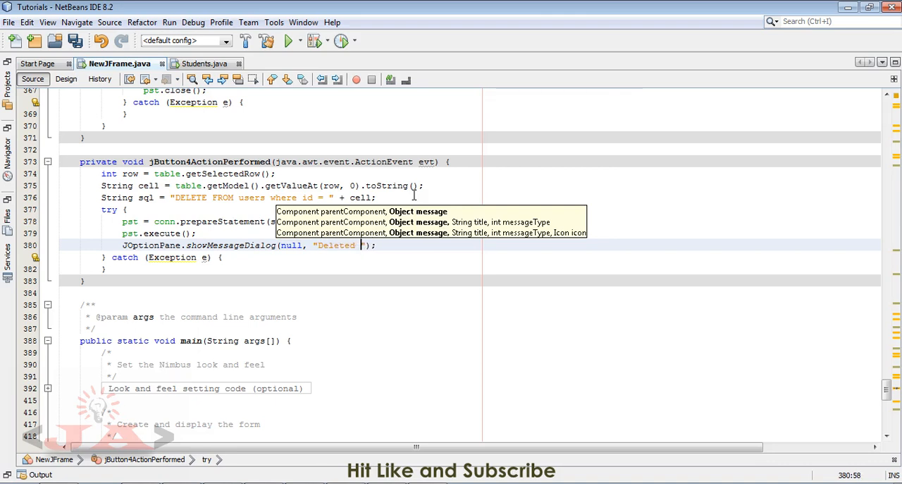
pyautogui.write('Succesfully')
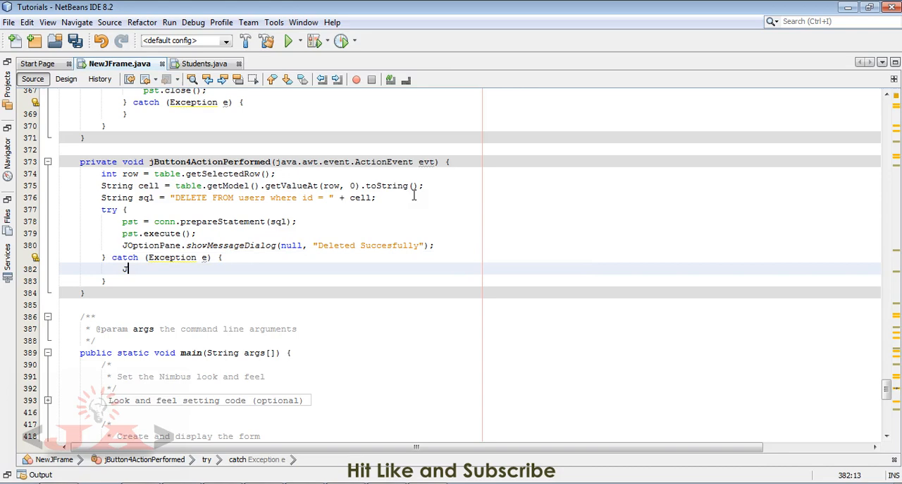
# In the catch block, show the exception via JOptionPane.showMessageDialog(null, e)
pyautogui.write('JOptionP')
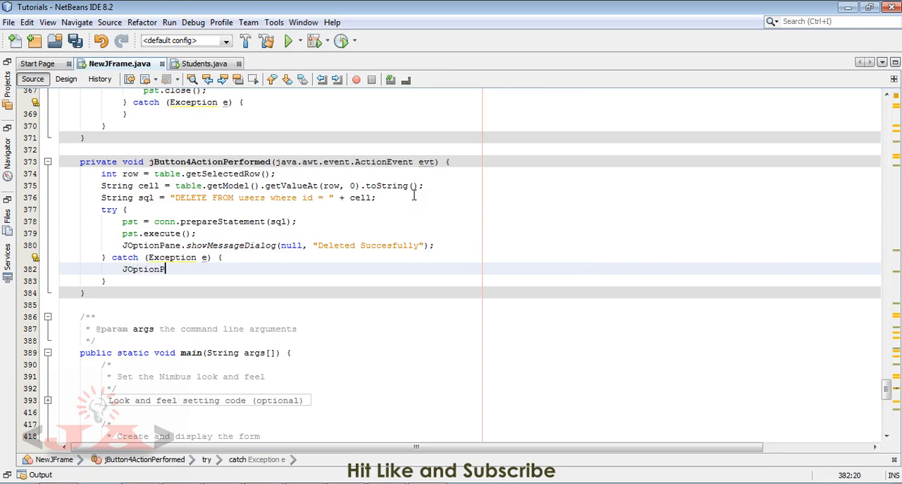
pyautogui.write('.showMessageDialog(e, fname);')
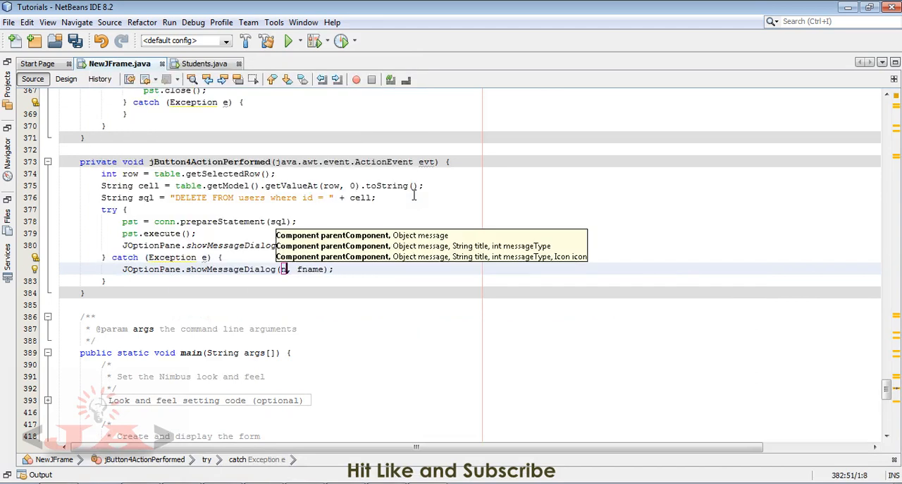
pyautogui.write('null')
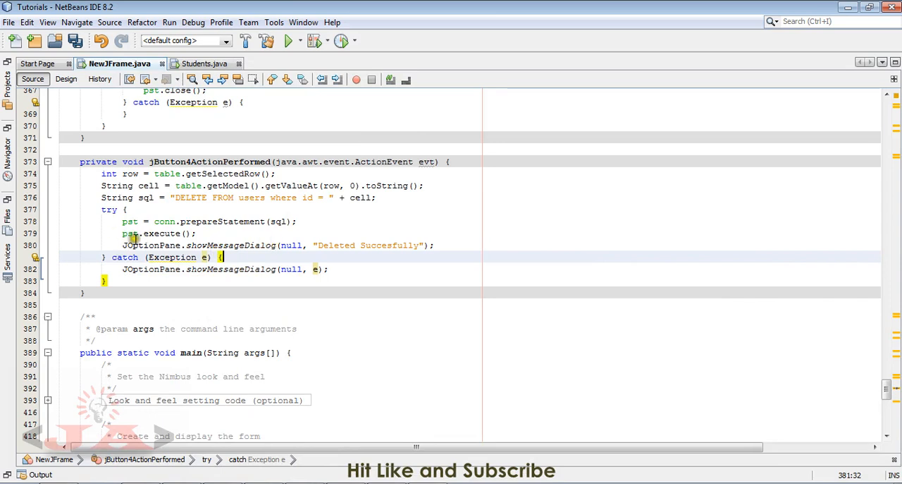
# Save all files and run the project
pyautogui.click(349, 232)
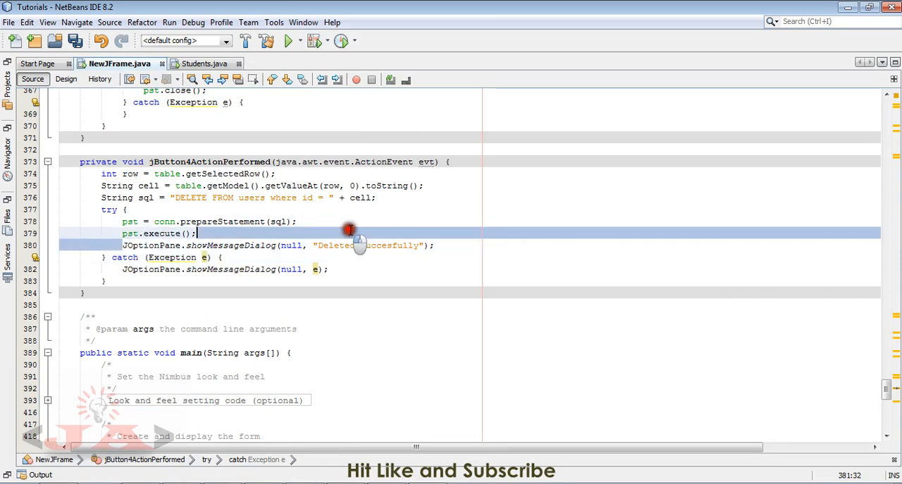
pyautogui.click(335, 270)
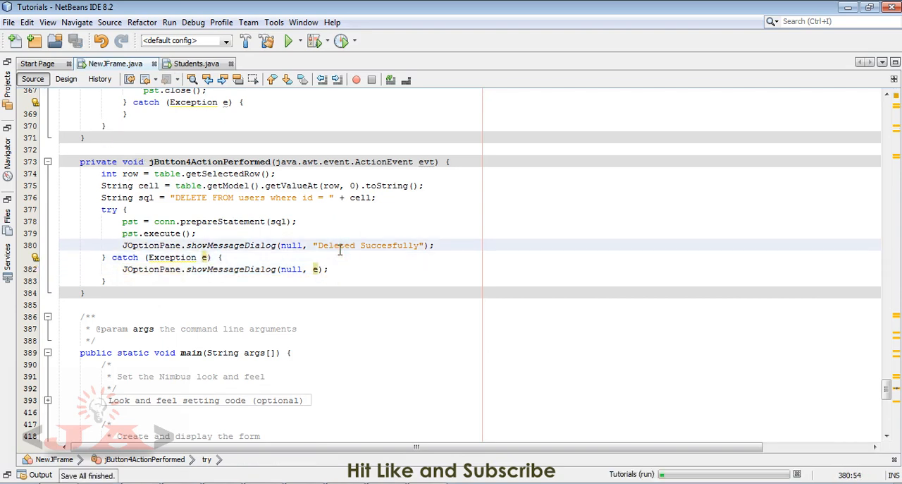
pyautogui.click(289, 40)
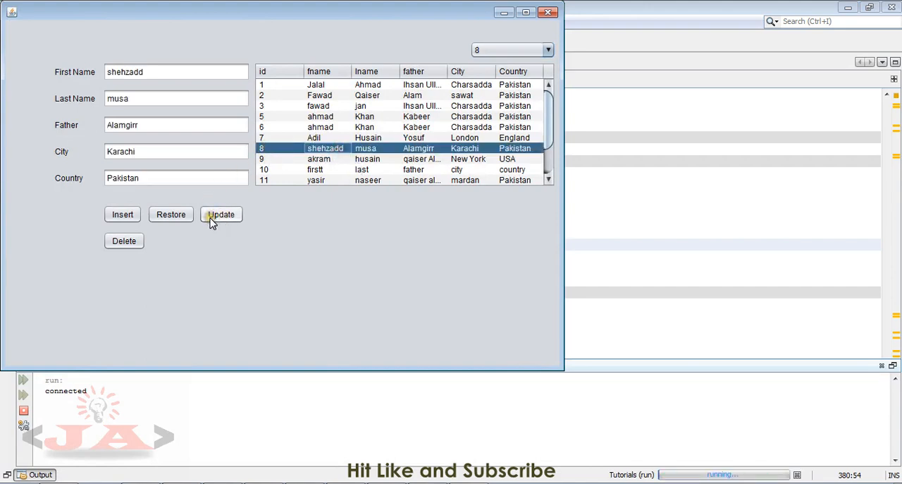
pyautogui.moveTo(124, 240)
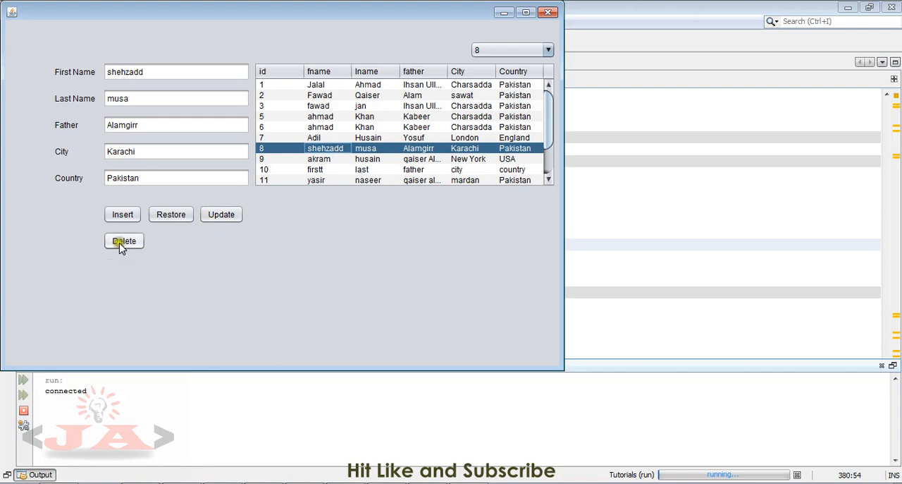
# Delete the shehzadd record (id 8), then relaunch to confirm it's gone from the table
pyautogui.click(124, 240)
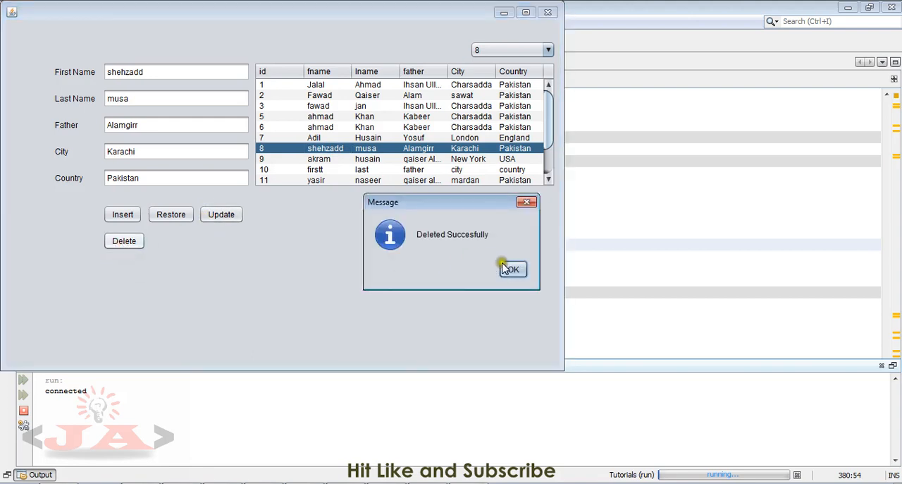
pyautogui.click(511, 269)
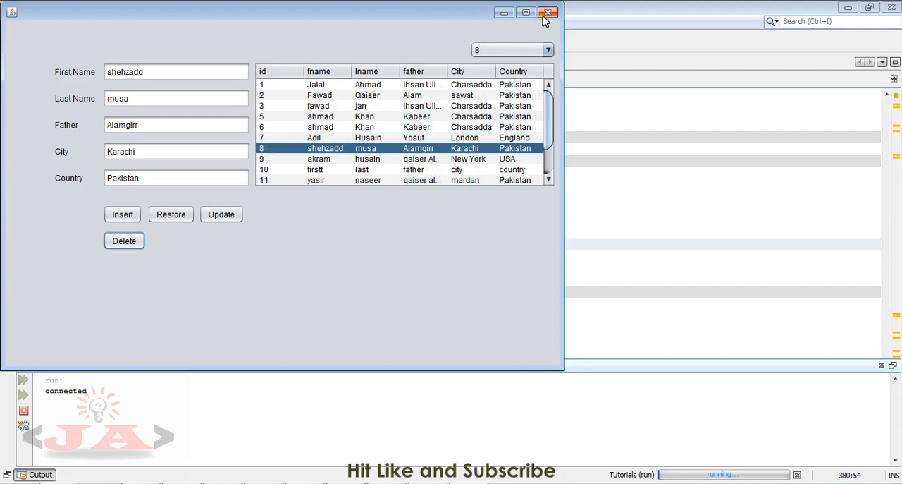
pyautogui.click(549, 12)
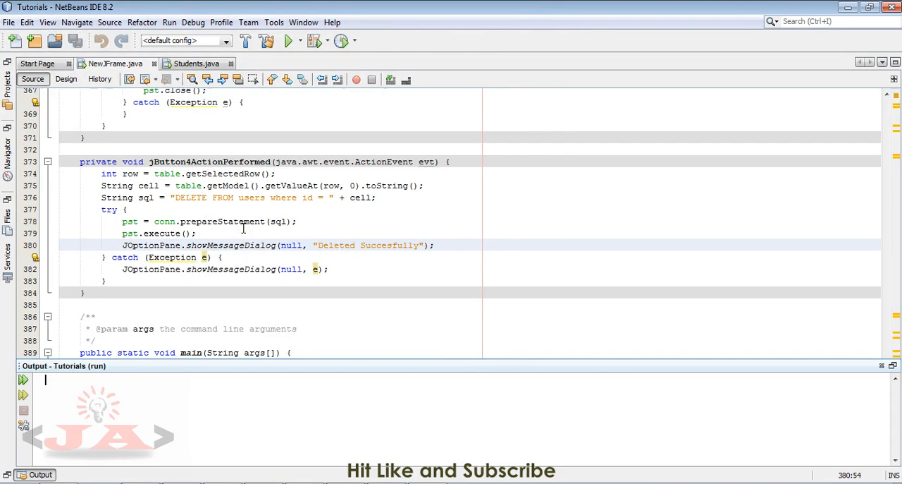
pyautogui.click(288, 40)
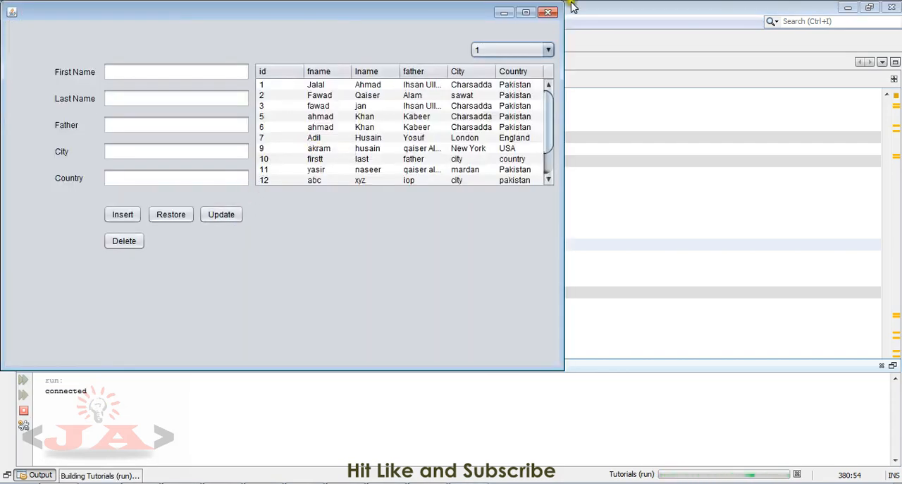
pyautogui.click(548, 12)
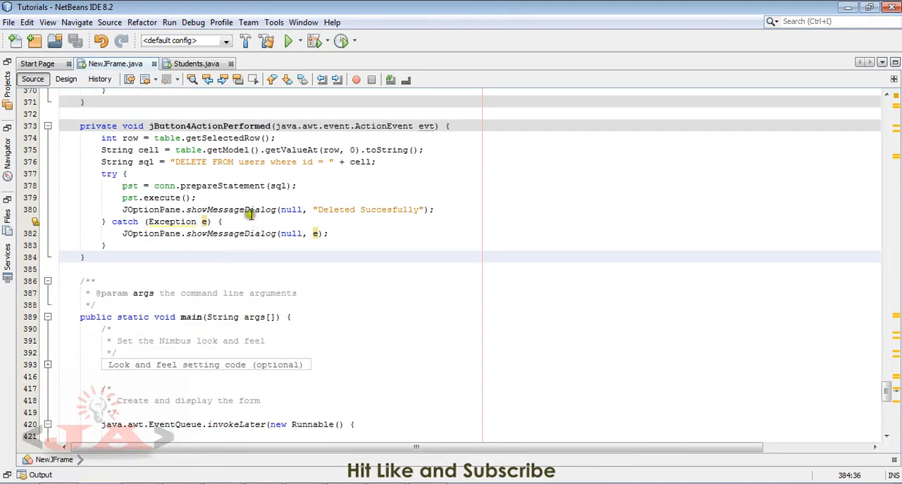
pyautogui.click(245, 255)
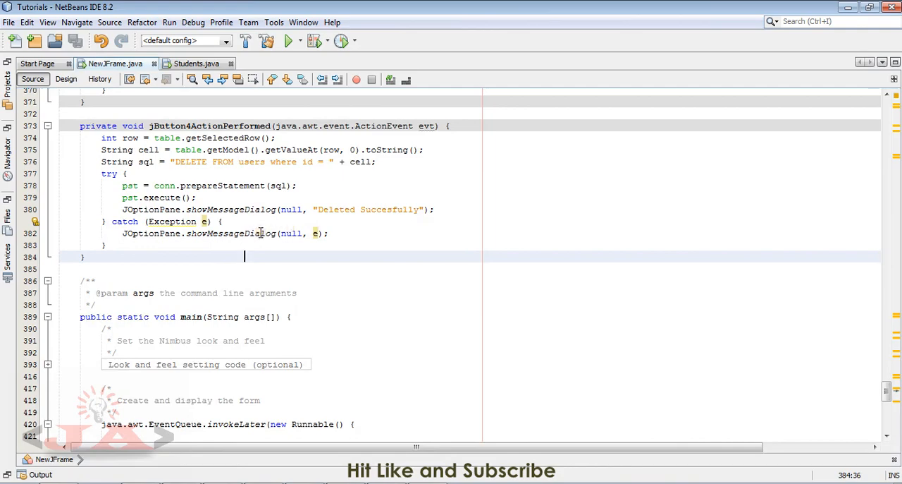
pyautogui.scroll(3)
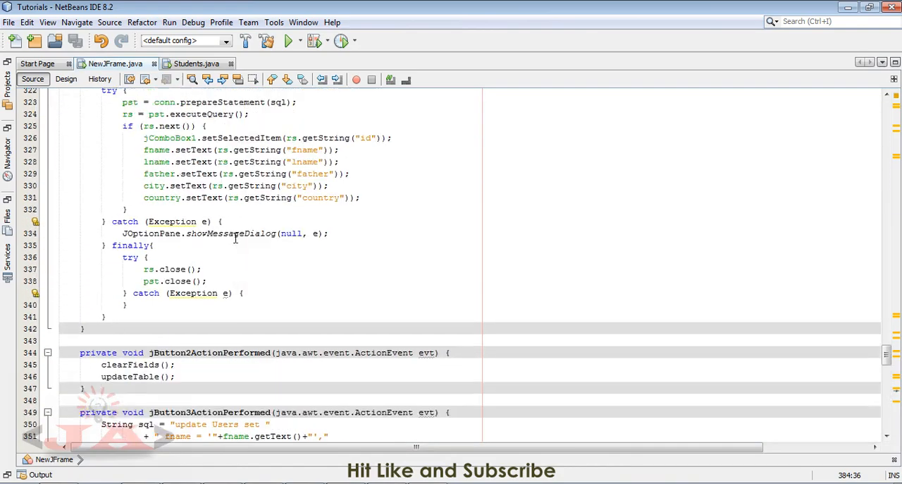
pyautogui.scroll(3)
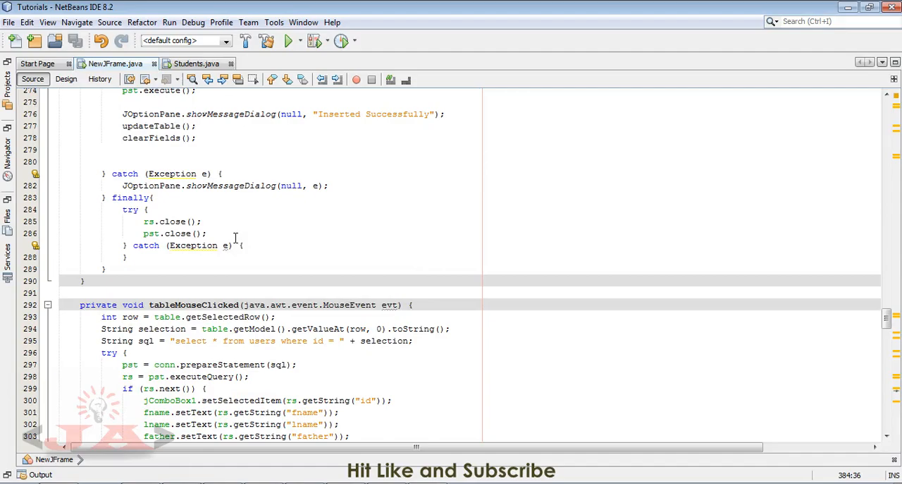
pyautogui.scroll(3)
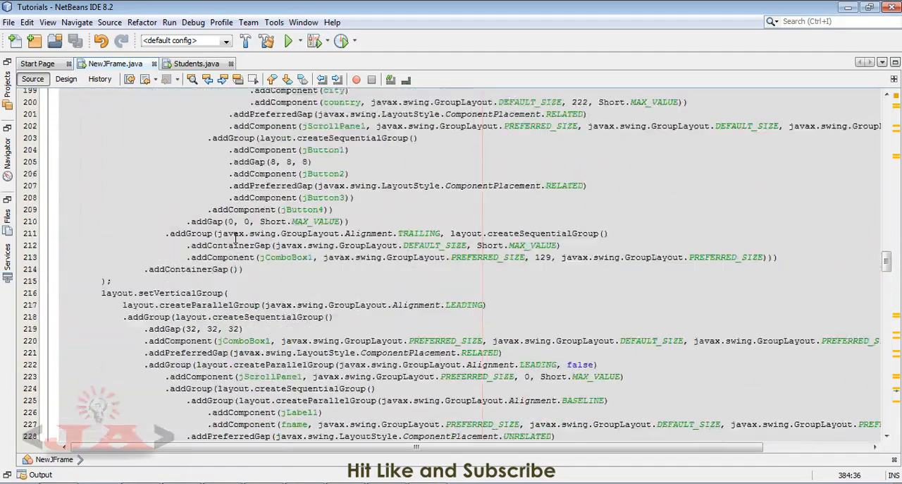
pyautogui.scroll(3)
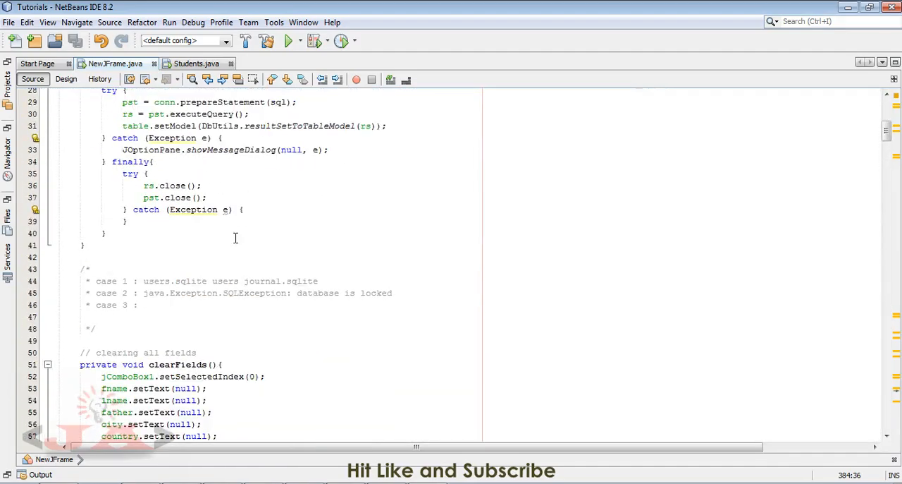
pyautogui.scroll(3)
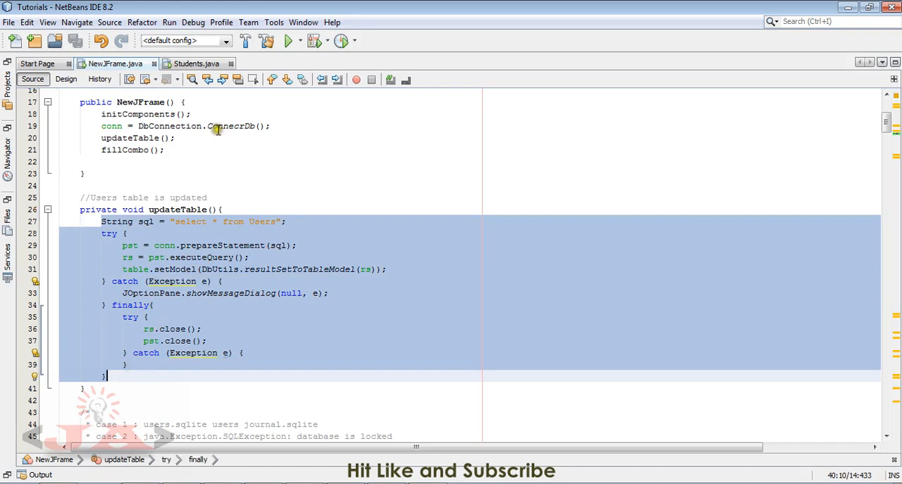
pyautogui.scroll(-3)
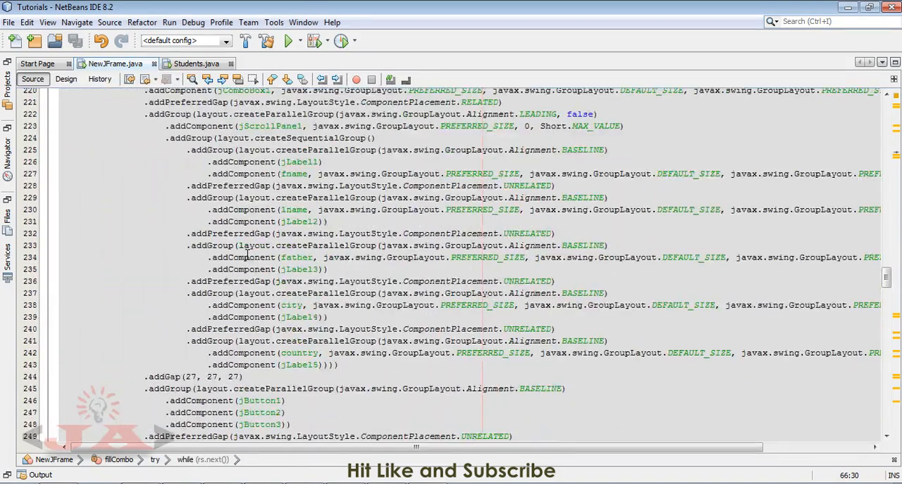
pyautogui.scroll(-3)
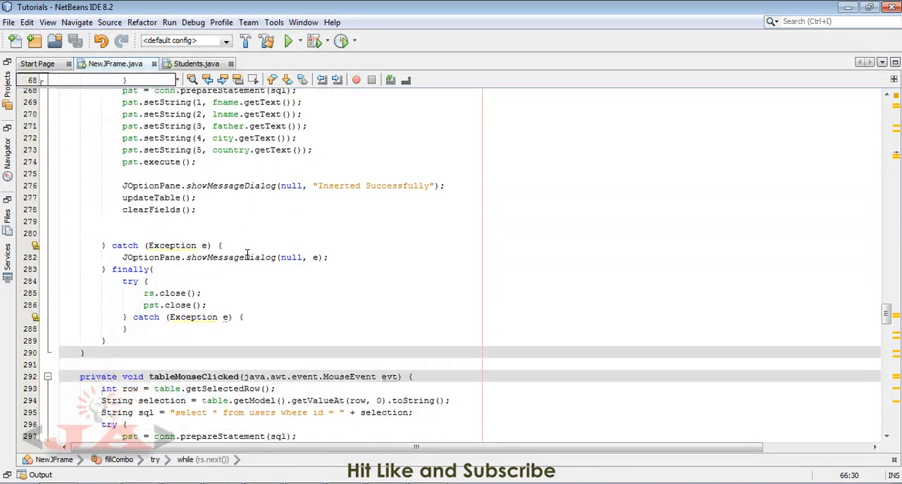
pyautogui.scroll(-3)
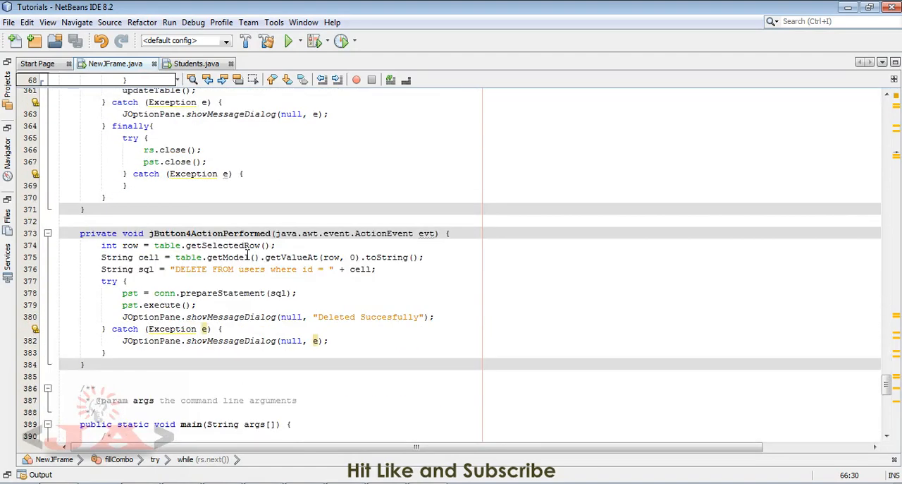
pyautogui.scroll(-3)
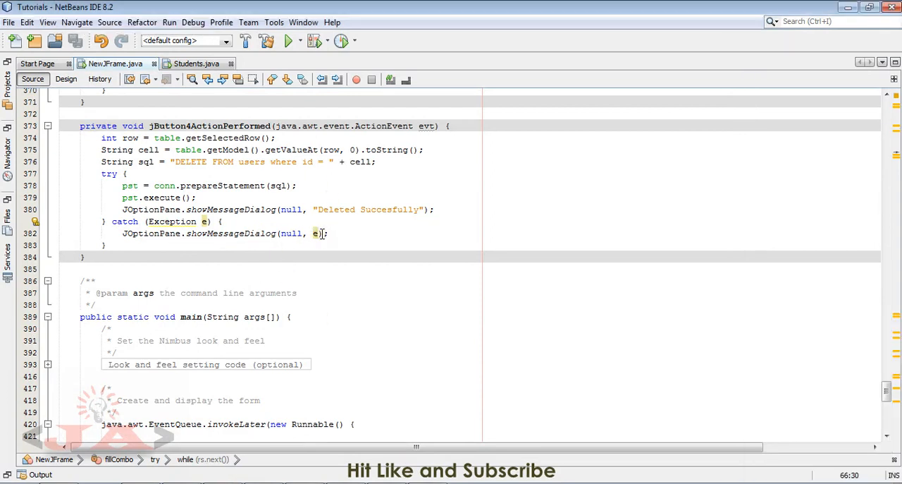
pyautogui.moveTo(305, 245)
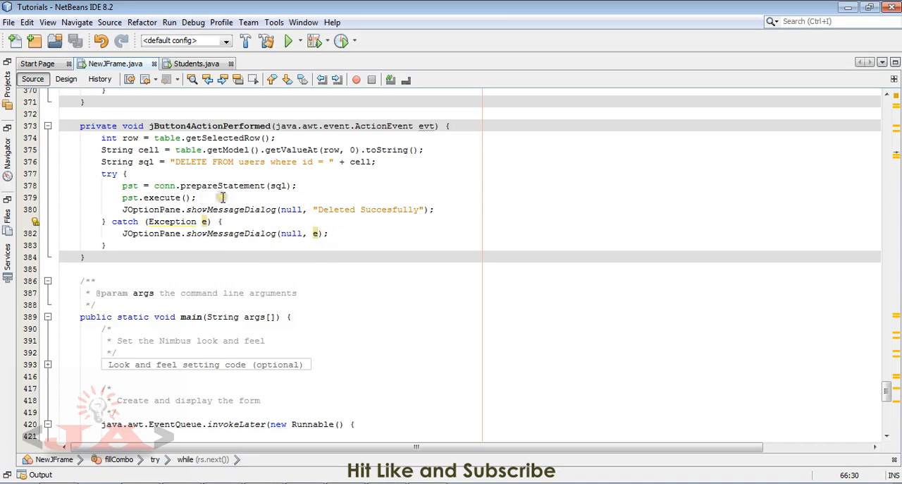
pyautogui.click(208, 197)
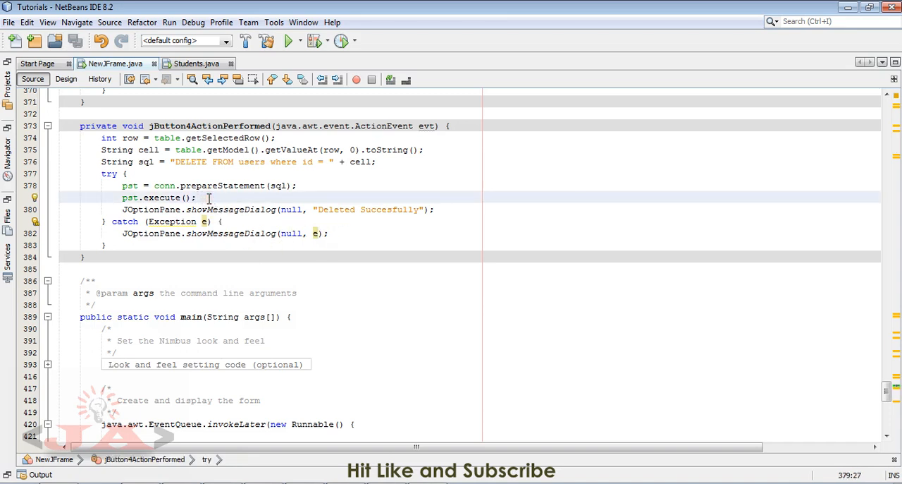
pyautogui.click(199, 210)
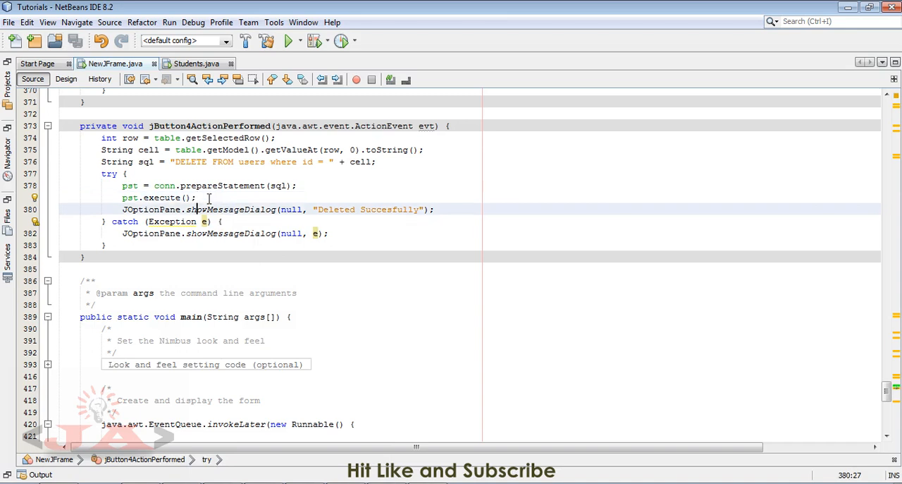
# Call updateTable() after the success dialog, then run and delete Adil's record 7
pyautogui.write('updateTable();')
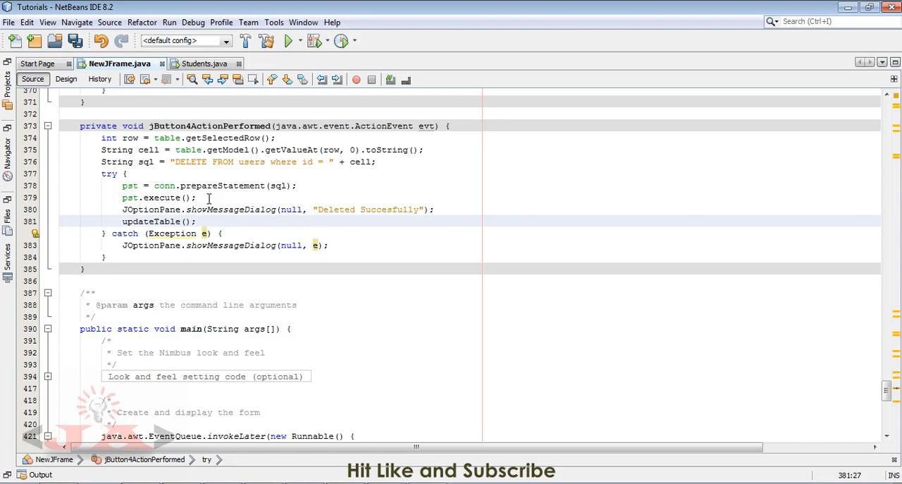
pyautogui.click(288, 40)
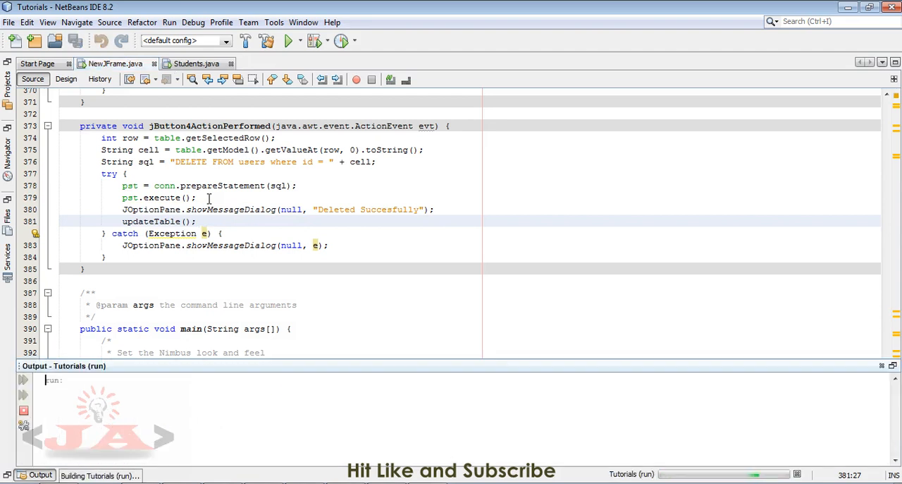
pyautogui.click(289, 40)
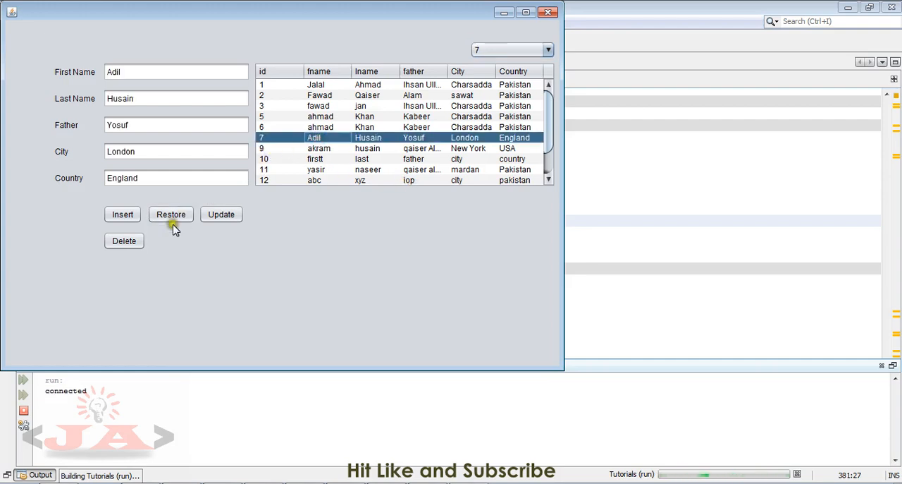
pyautogui.click(125, 240)
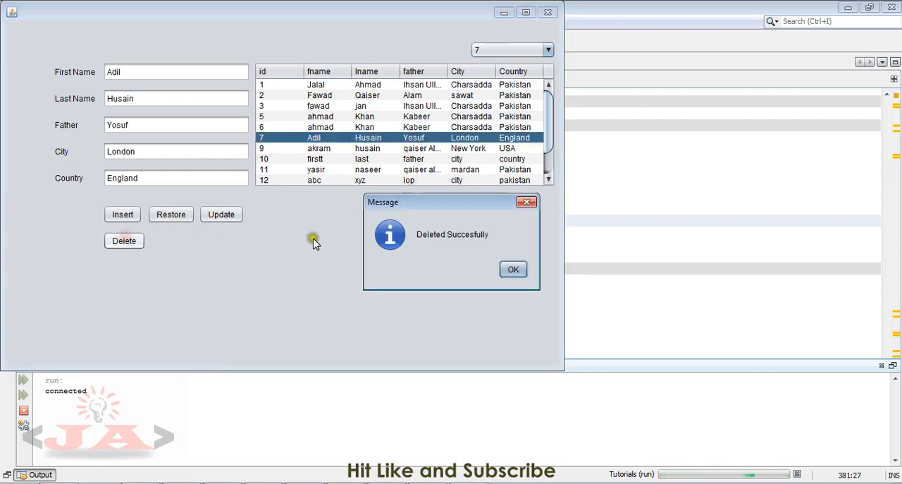
pyautogui.click(513, 268)
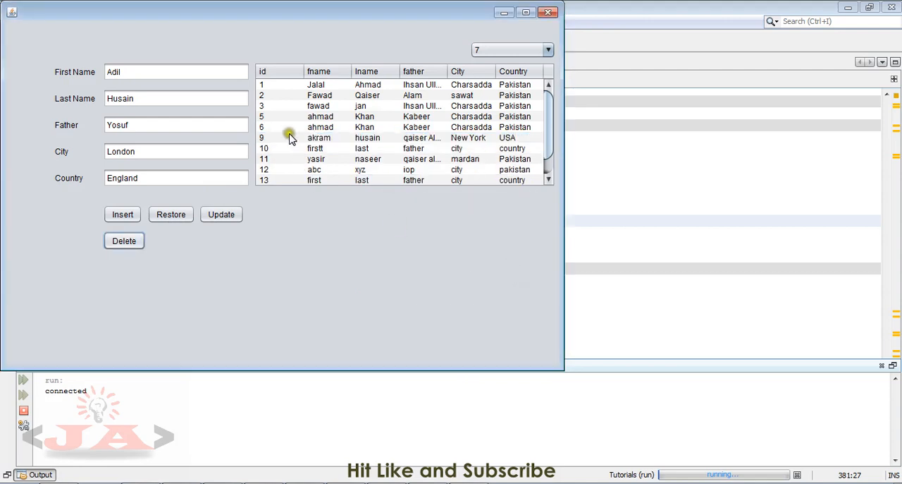
pyautogui.moveTo(455, 141)
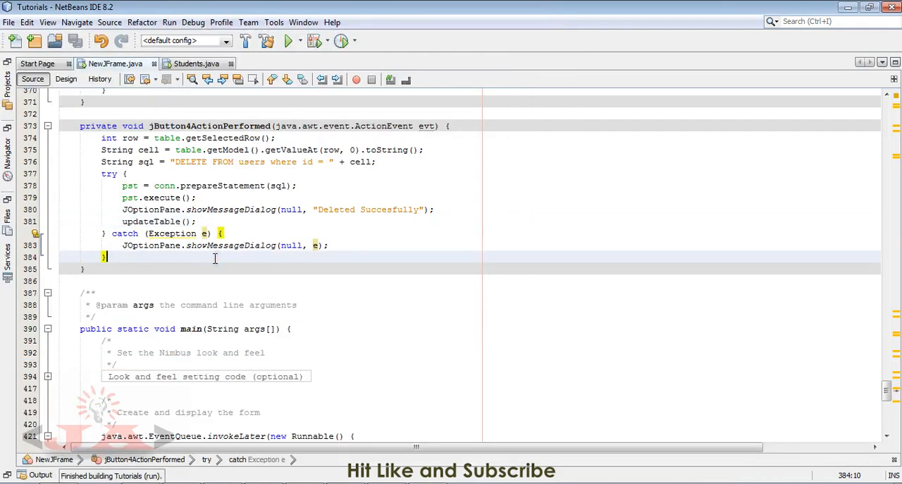
# Add a finally block with try { pst.close(); rs.close(); } catch, then run the project
pyautogui.write('finally')
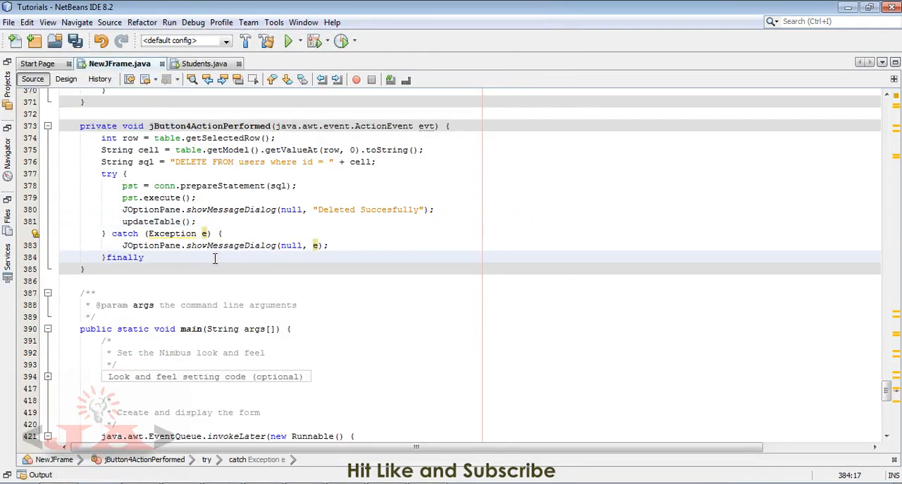
pyautogui.write('{')
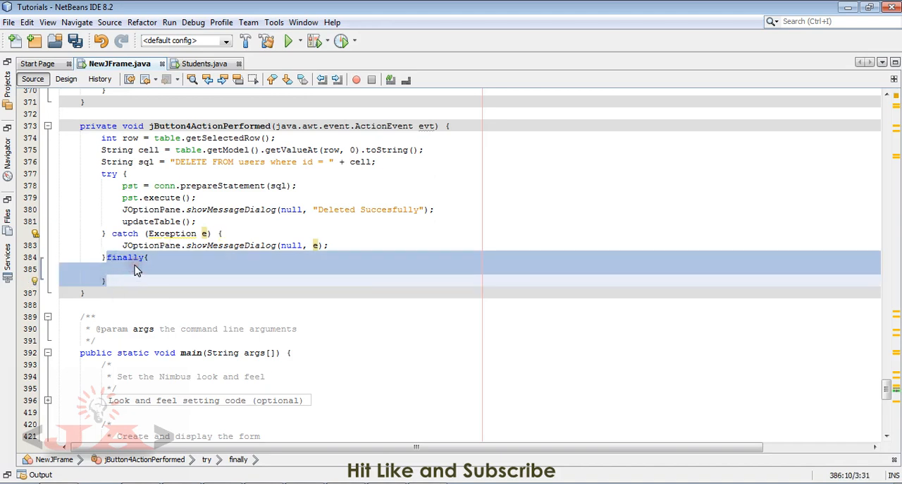
pyautogui.click(137, 269)
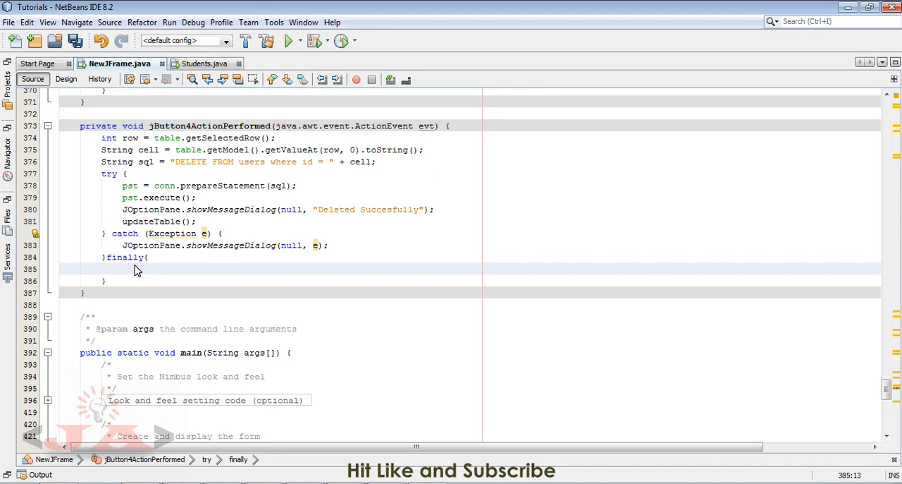
pyautogui.write('try {')
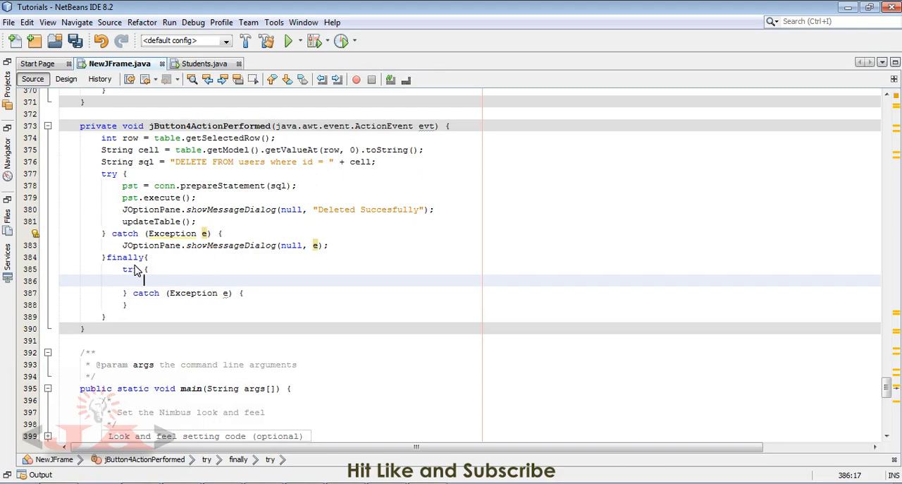
pyautogui.write('pst.clos')
pyautogui.write('rs.close();')
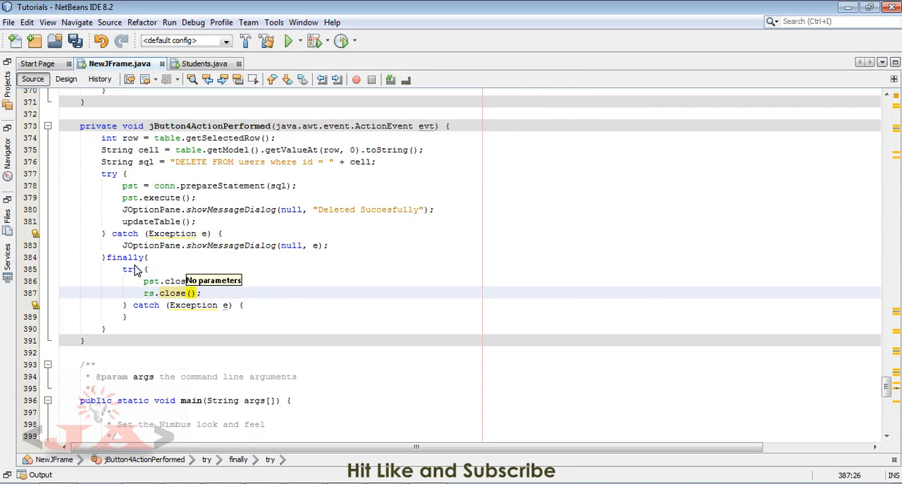
pyautogui.click(288, 40)
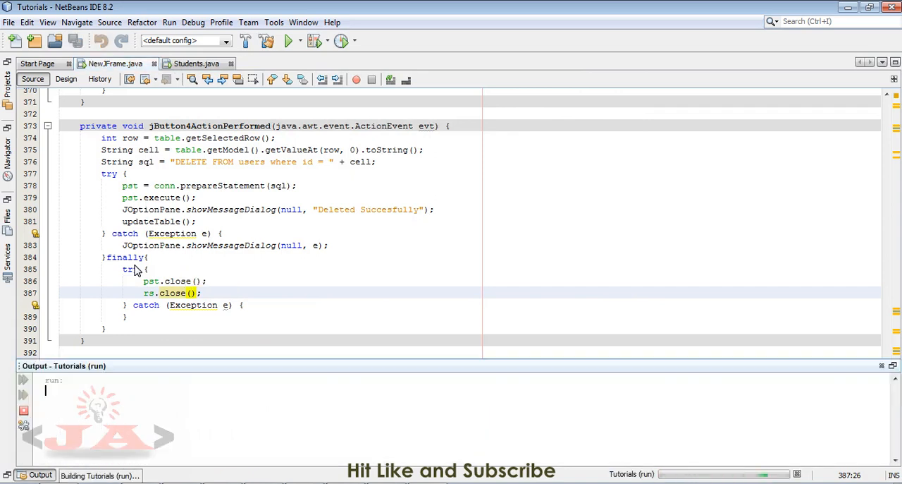
# Select Fawad's record 2, delete it, and dismiss the success message
pyautogui.click(289, 41)
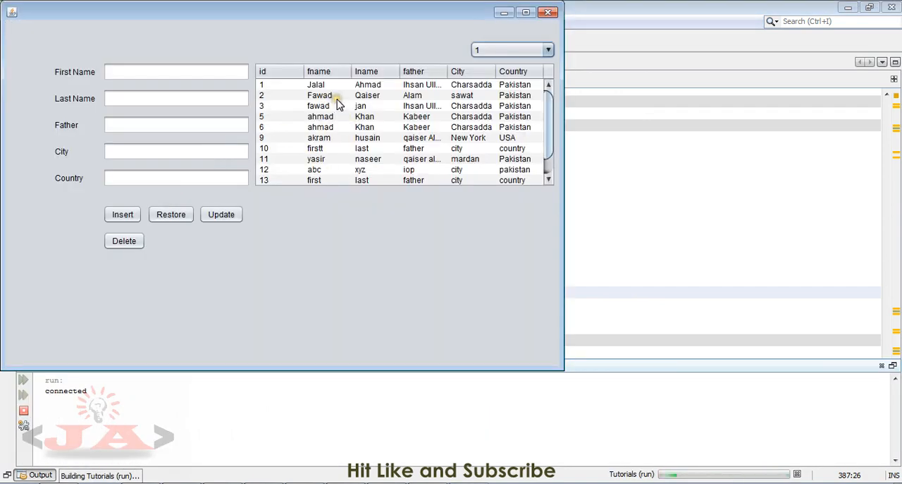
pyautogui.click(339, 95)
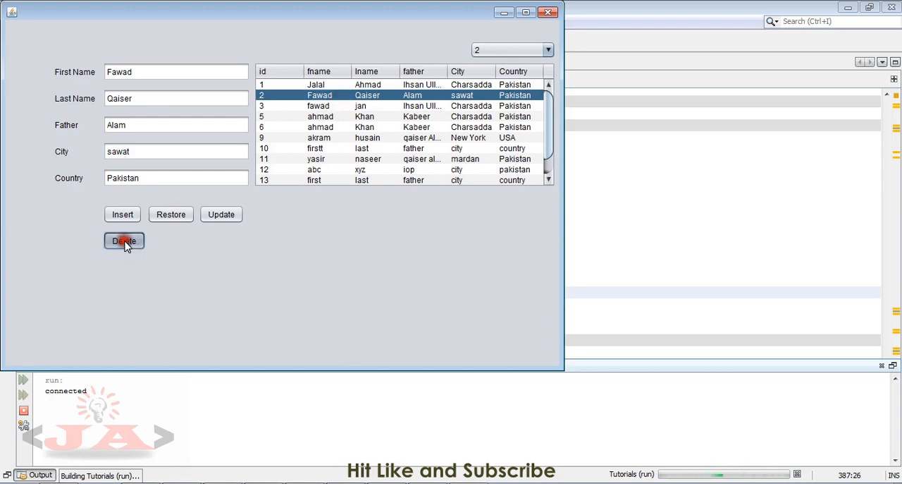
pyautogui.click(124, 240)
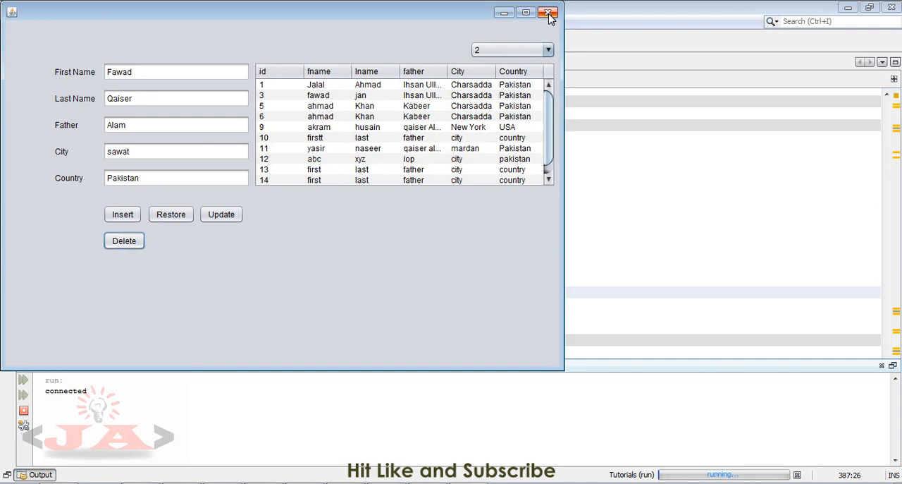
pyautogui.moveTo(548, 13)
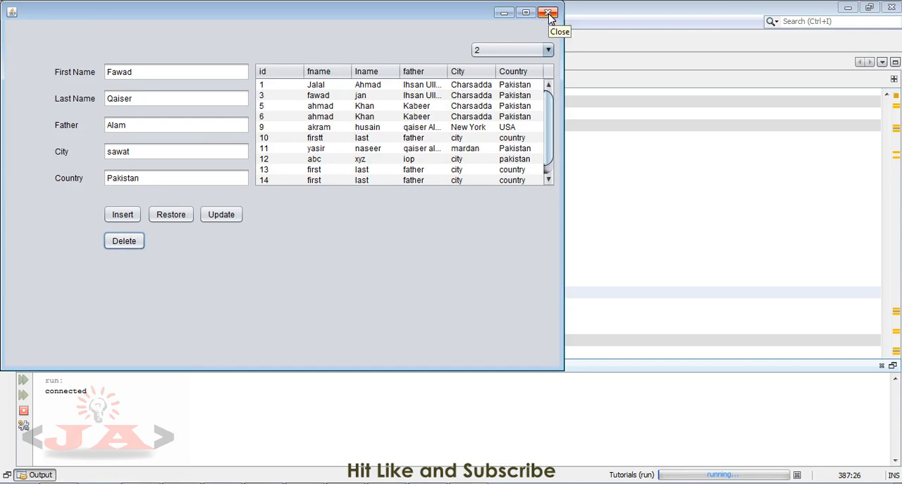
pyautogui.moveTo(367, 227)
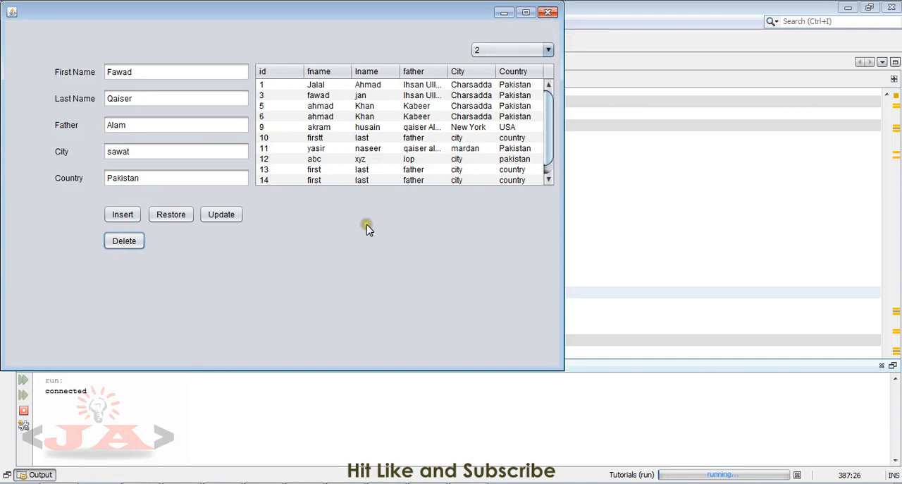